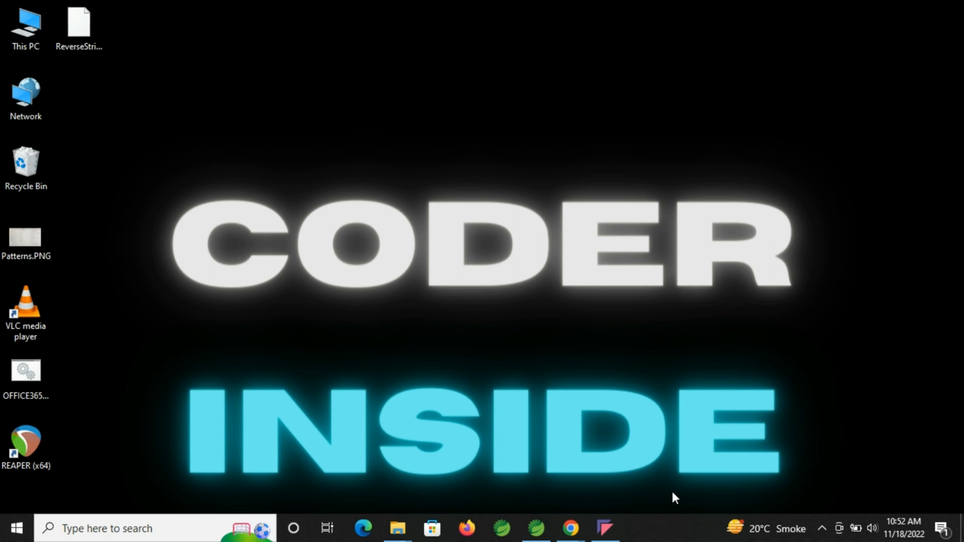
pyautogui.moveTo(431, 425)
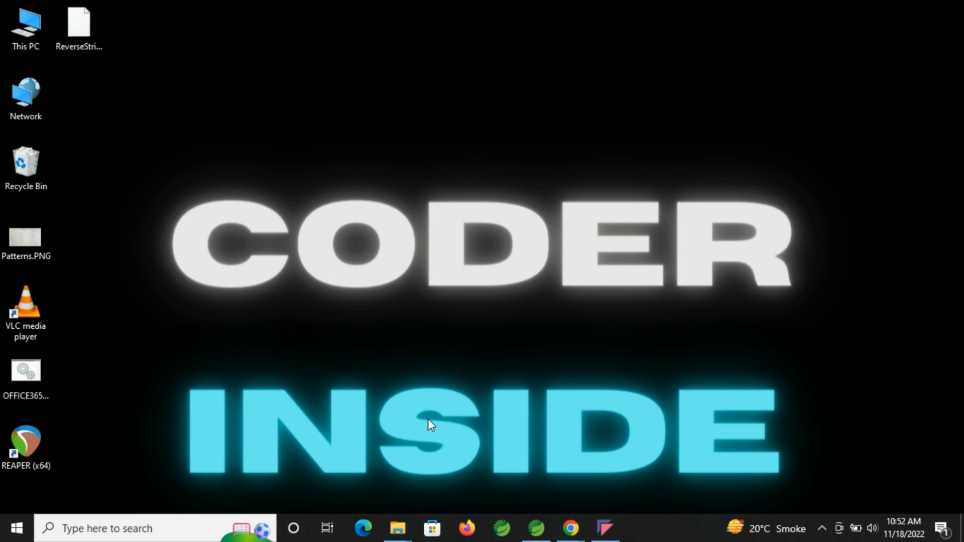
pyautogui.moveTo(165, 476)
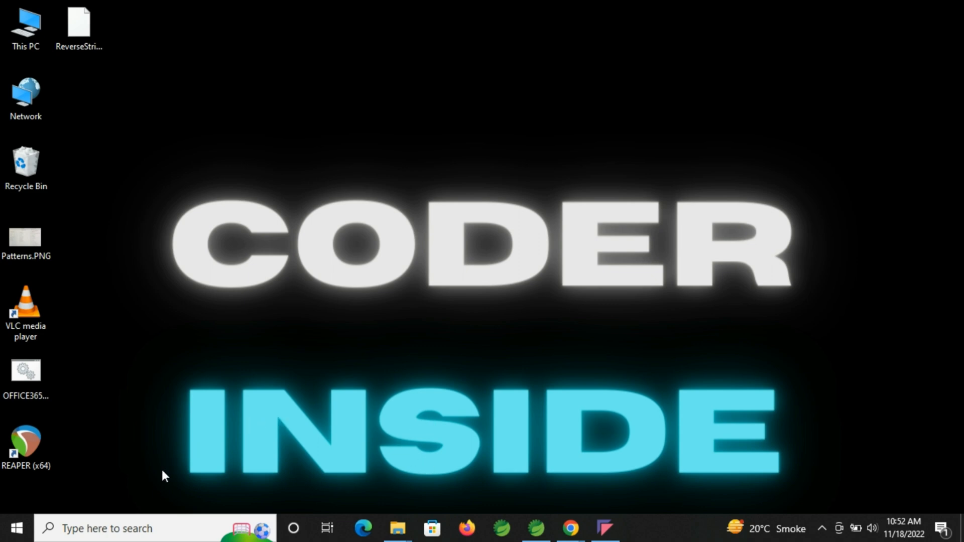
pyautogui.moveTo(143, 513)
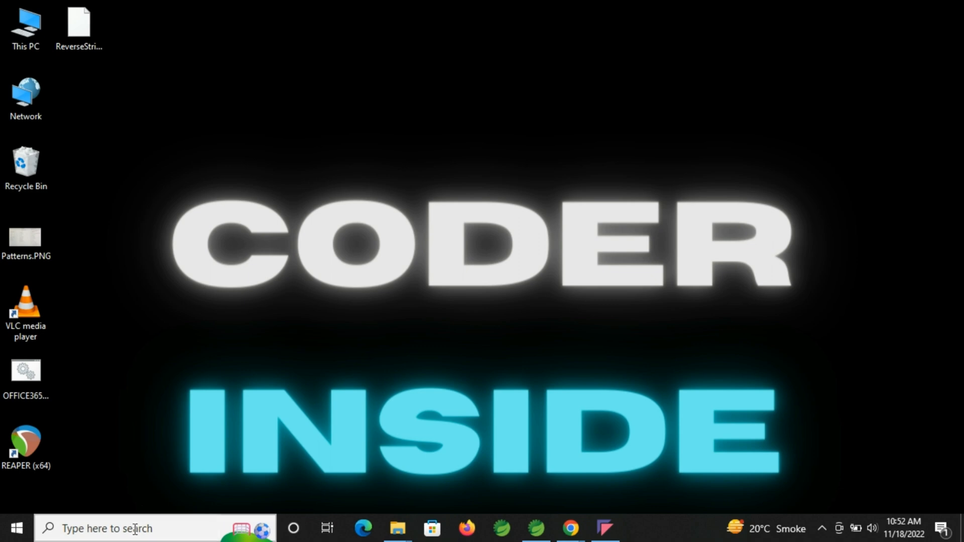
# Reach System Properties on the Advanced tab via a search starting 'en'
pyautogui.write('en')
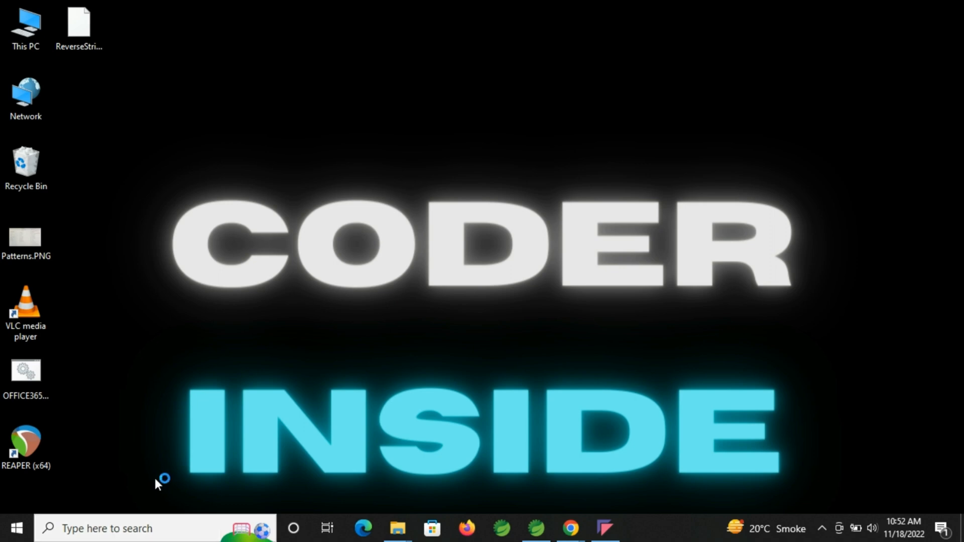
pyautogui.moveTo(295, 360)
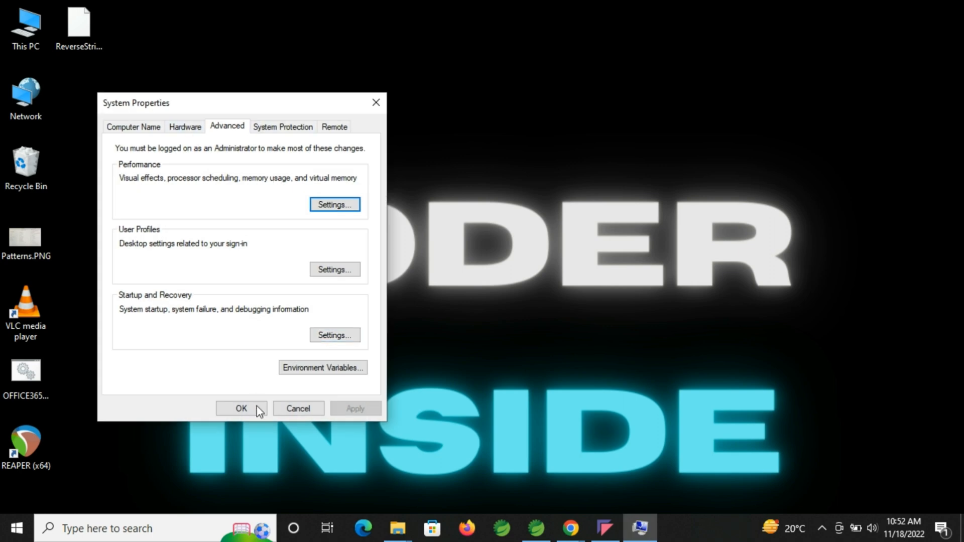
pyautogui.moveTo(323, 368)
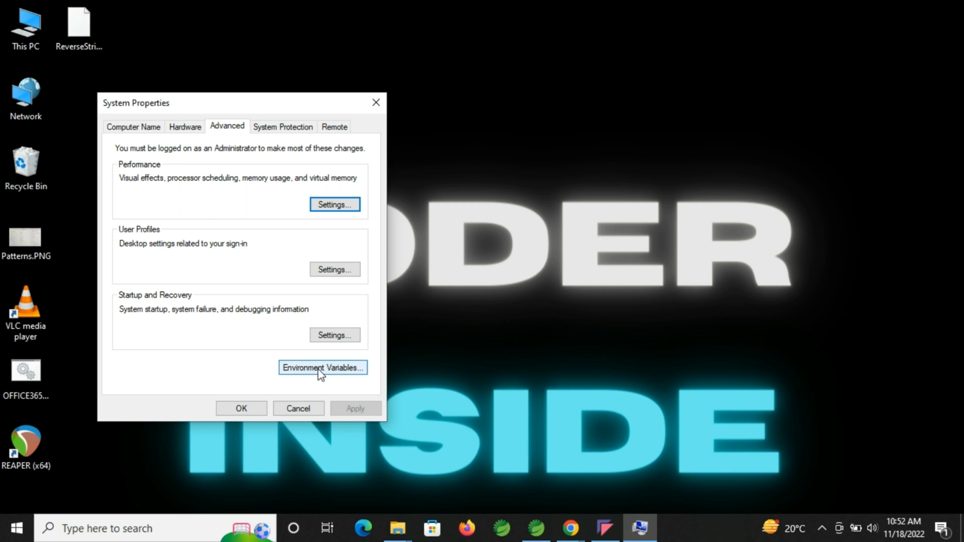
pyautogui.moveTo(139, 529)
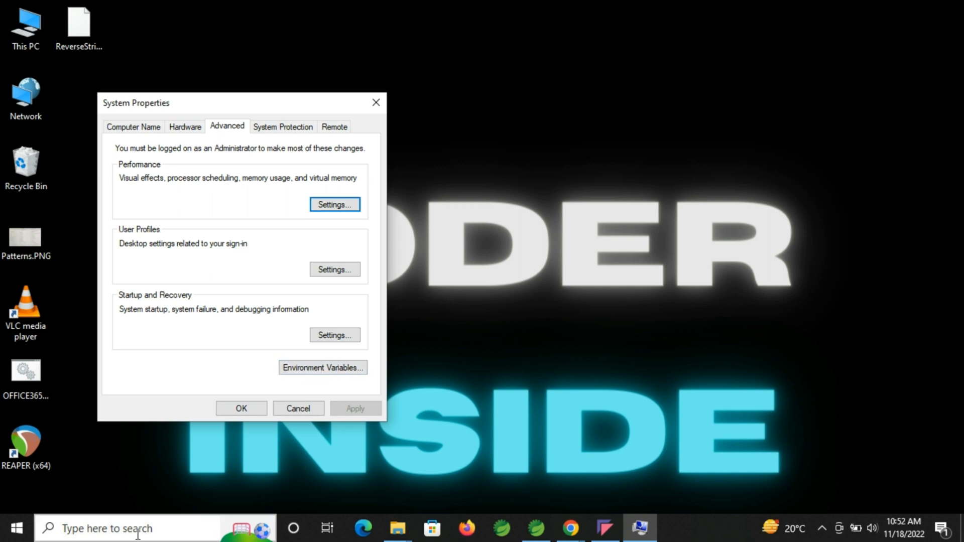
pyautogui.moveTo(376, 102)
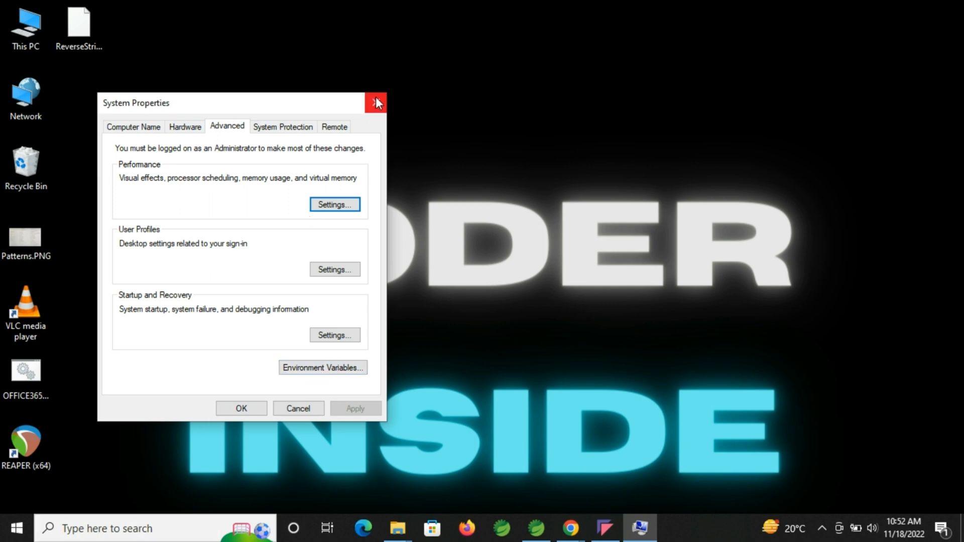
# Close System Properties, open This PC and launch the System properties page from the Computer ribbon
pyautogui.click(376, 102)
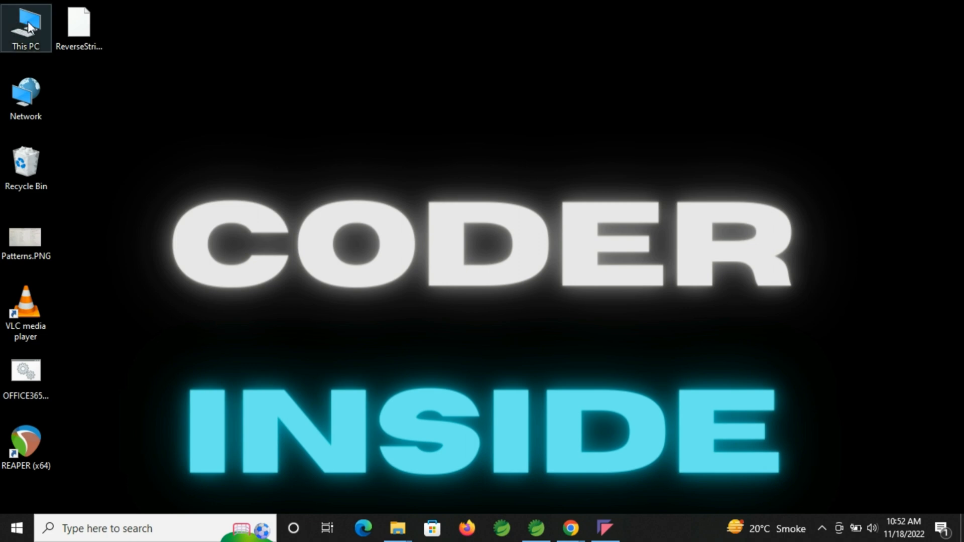
pyautogui.moveTo(29, 23)
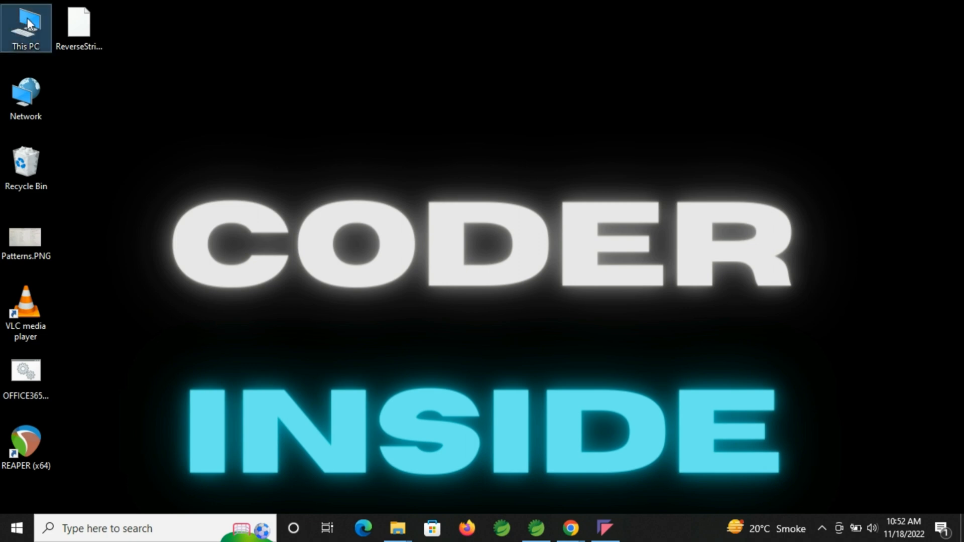
pyautogui.doubleClick(26, 24)
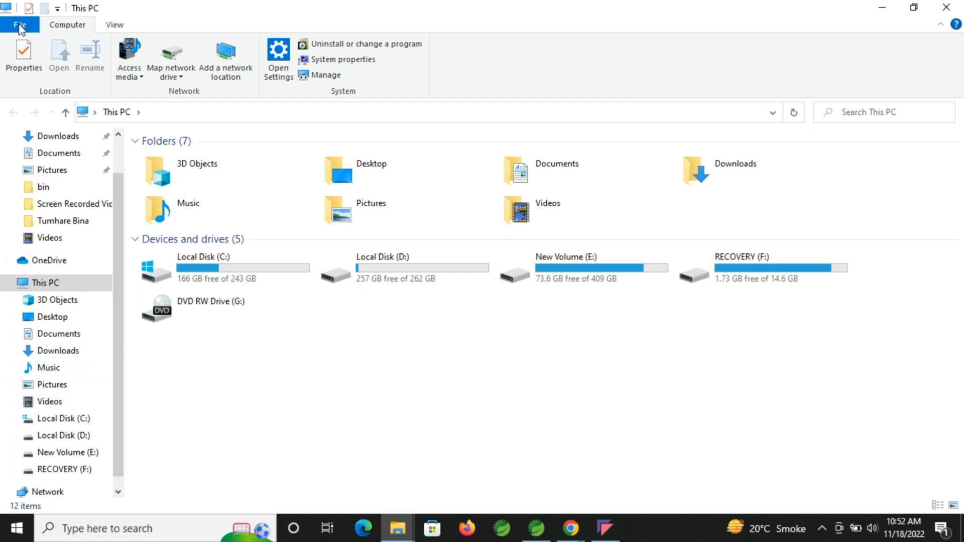
pyautogui.click(20, 24)
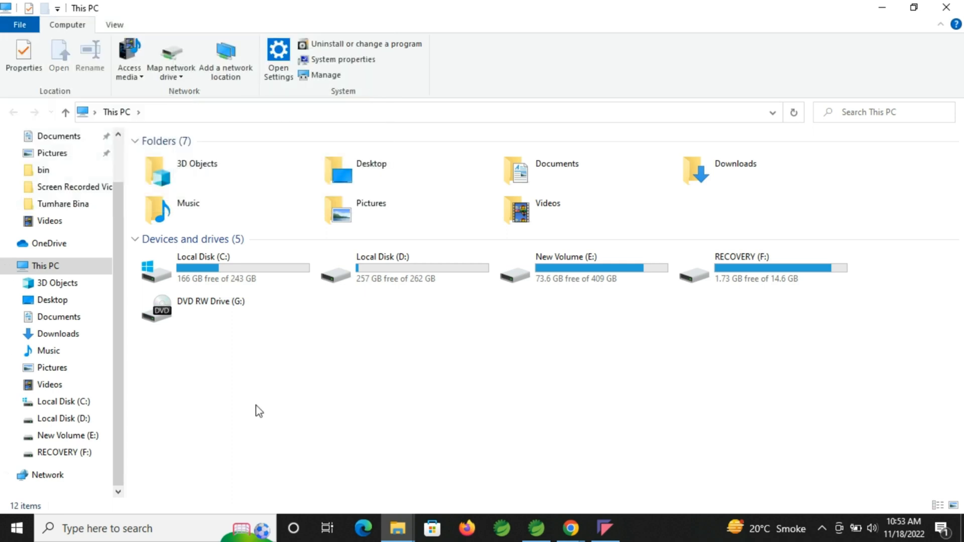
pyautogui.moveTo(338, 60)
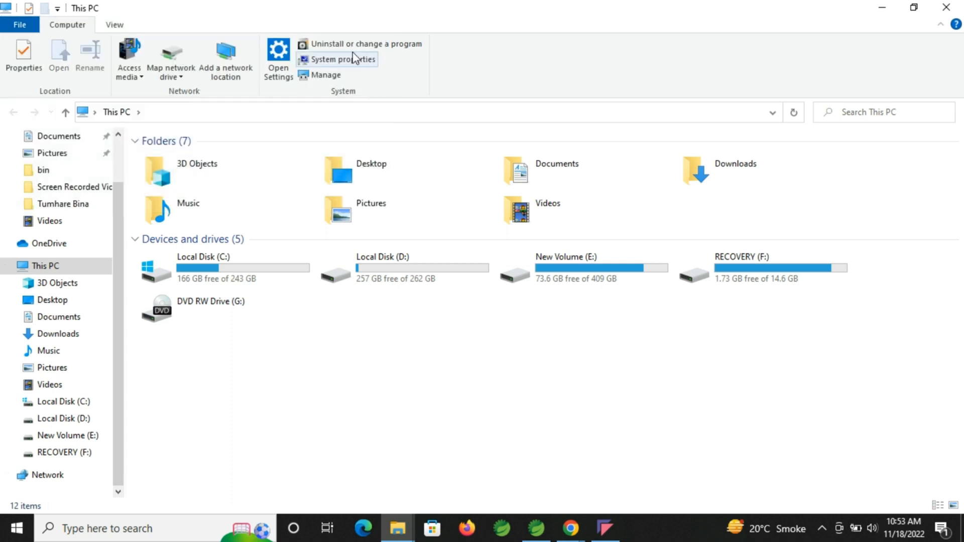
pyautogui.moveTo(338, 60)
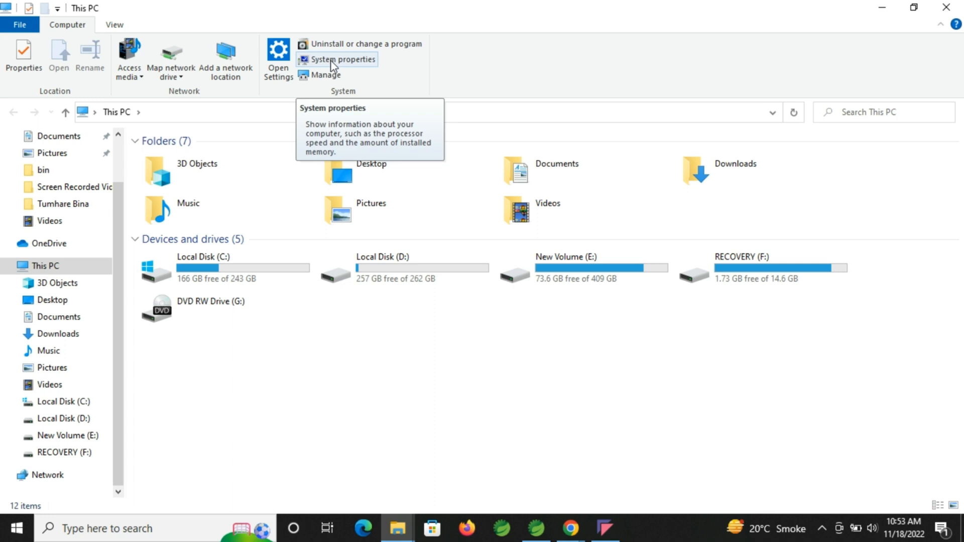
pyautogui.click(337, 60)
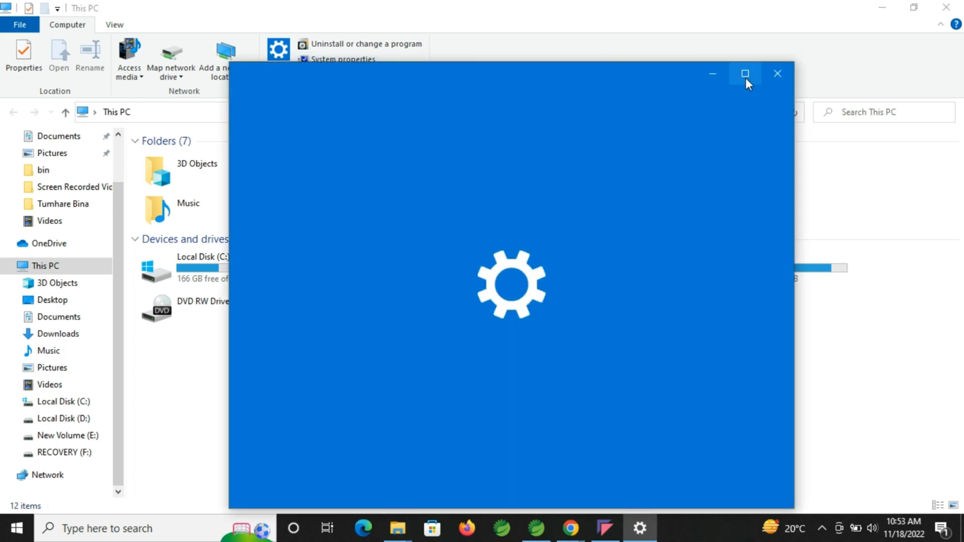
# Maximize Settings and open Advanced system settings from the About page's Related settings
pyautogui.click(744, 73)
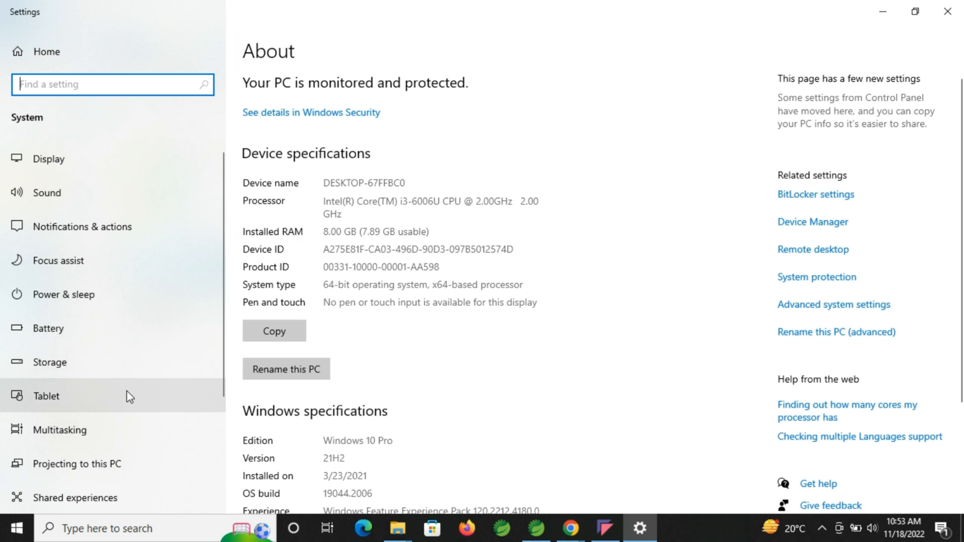
pyautogui.scroll(-3)
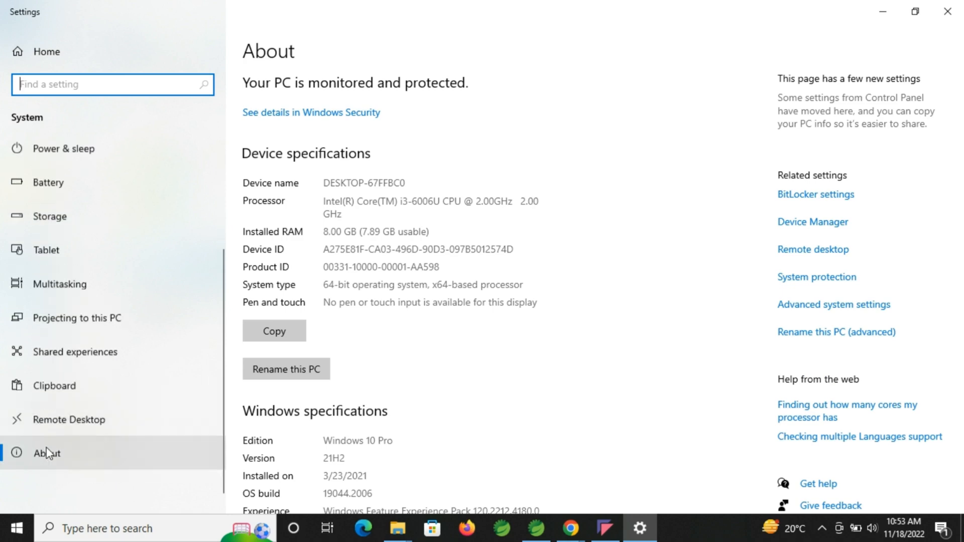
pyautogui.scroll(3)
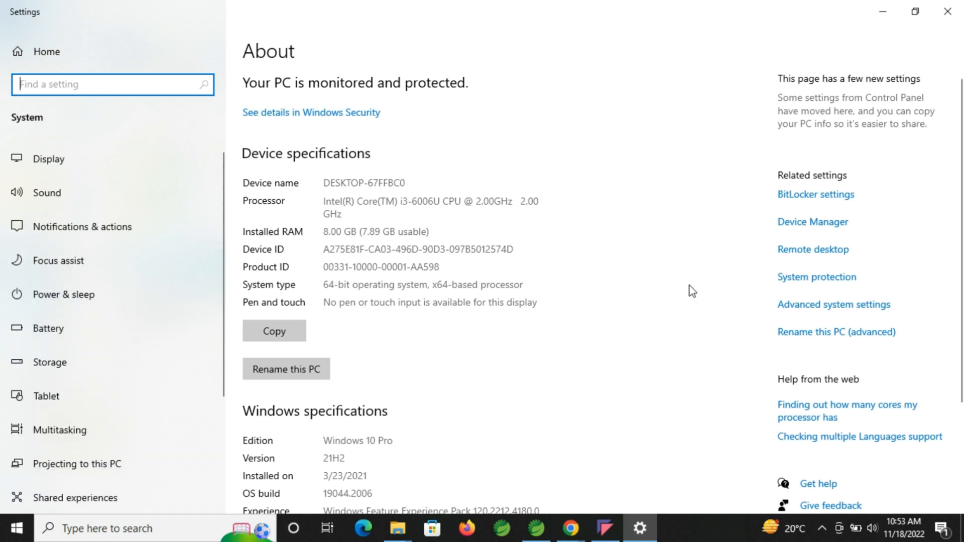
pyautogui.moveTo(811, 309)
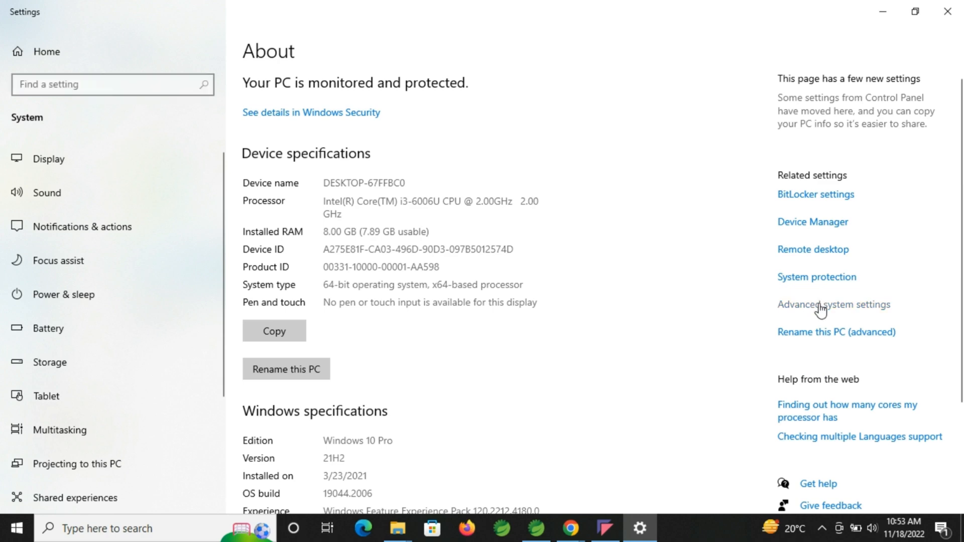
pyautogui.click(833, 305)
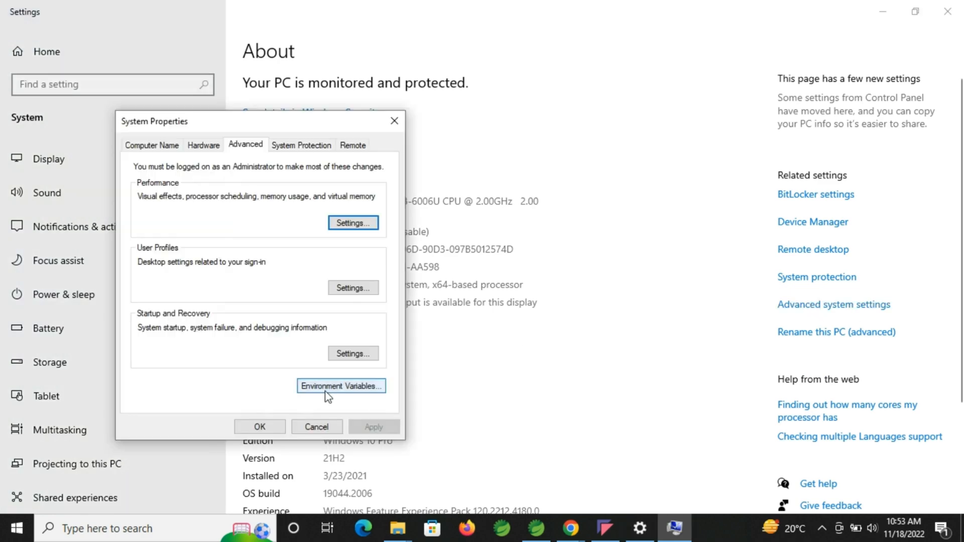
# Open Environment Variables from the Advanced tab to review the System variables including JAVA_HOME
pyautogui.click(341, 385)
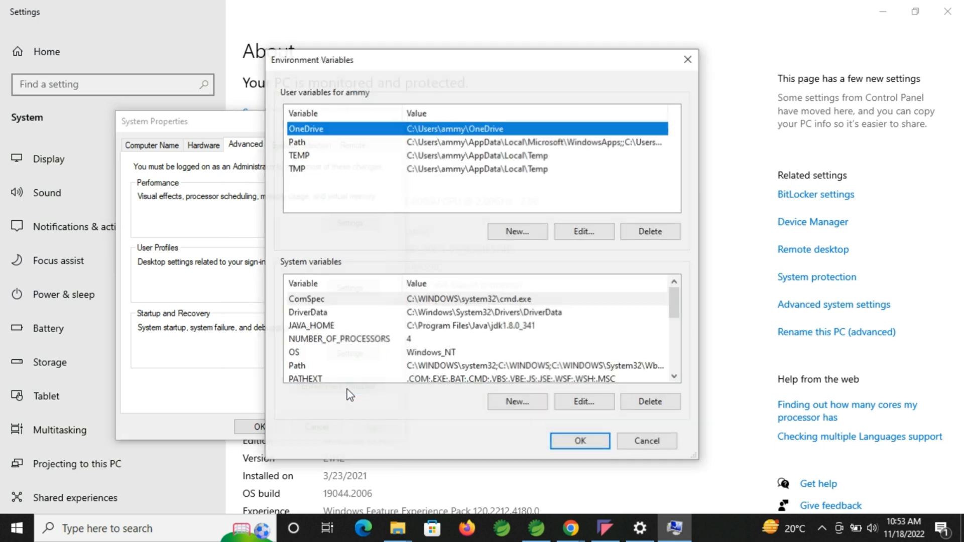
pyautogui.moveTo(363, 109)
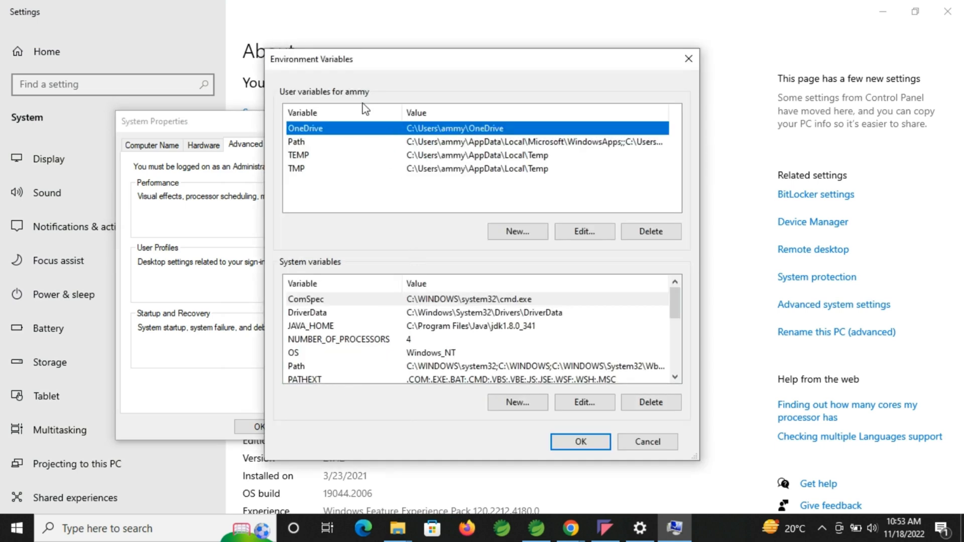
pyautogui.moveTo(299, 98)
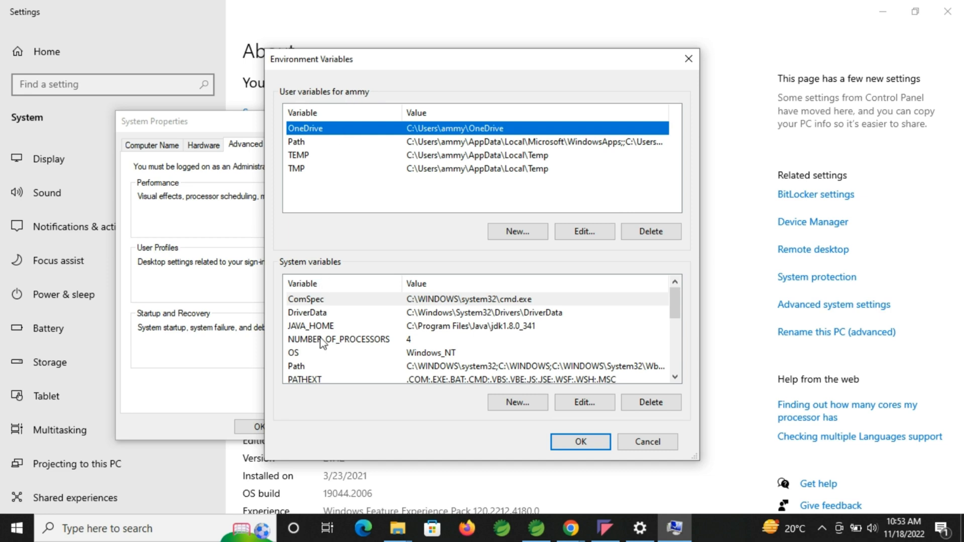
pyautogui.moveTo(527, 94)
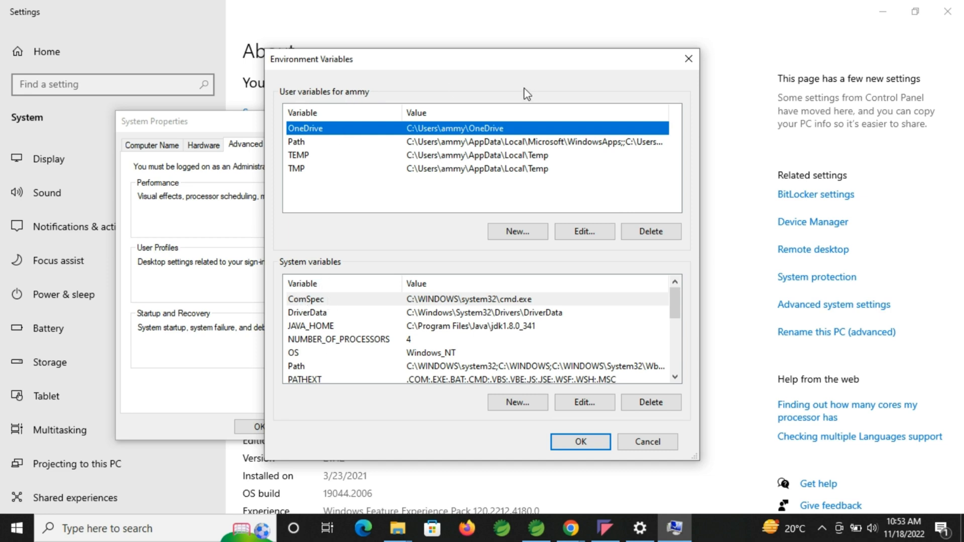
pyautogui.moveTo(281, 204)
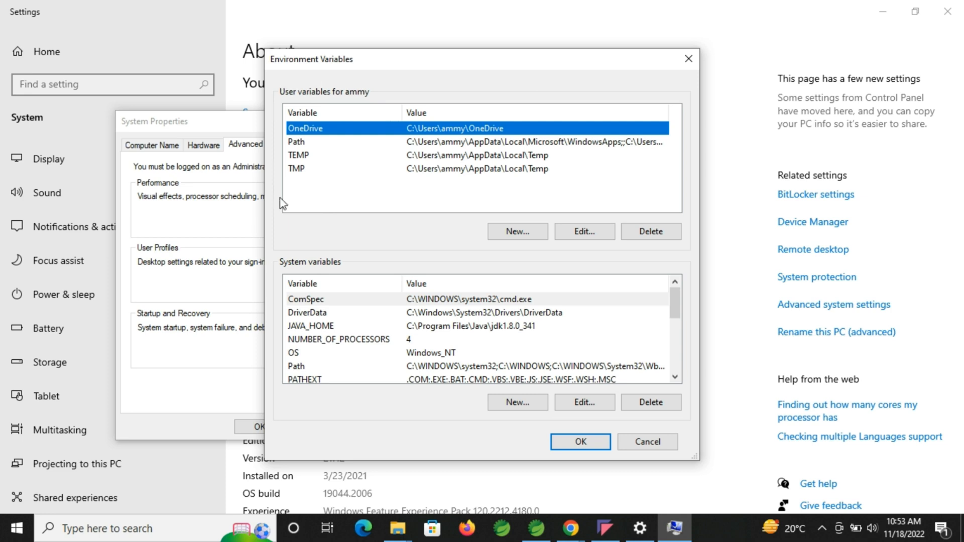
pyautogui.moveTo(377, 257)
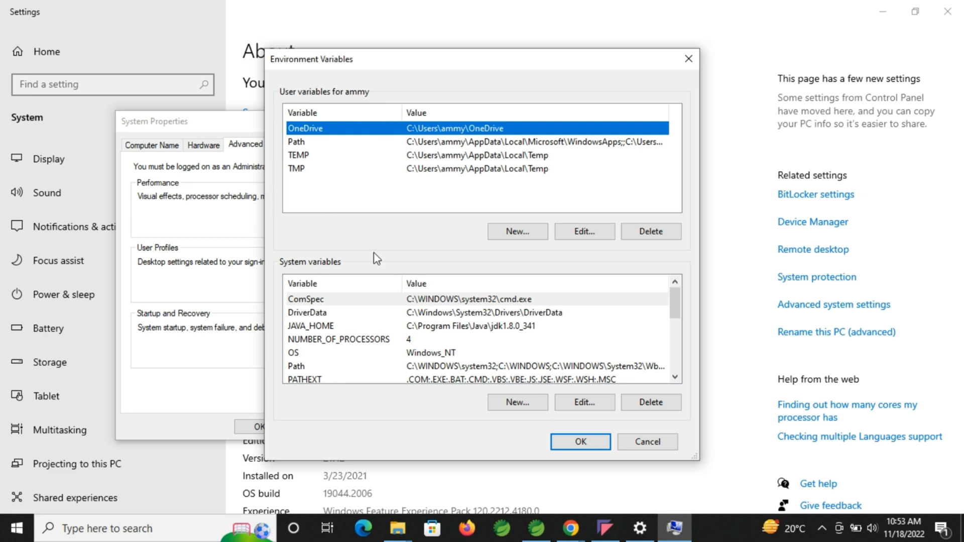
pyautogui.moveTo(373, 144)
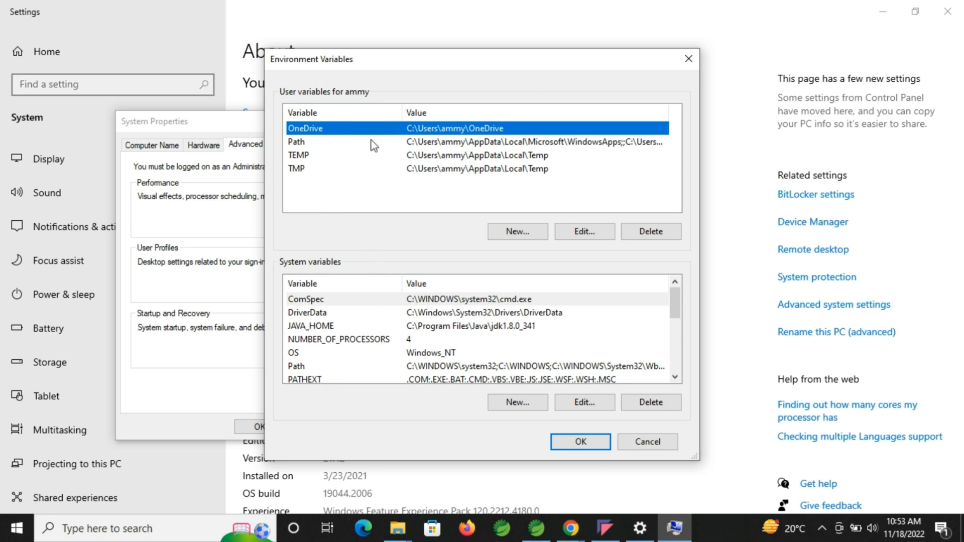
pyautogui.moveTo(345, 110)
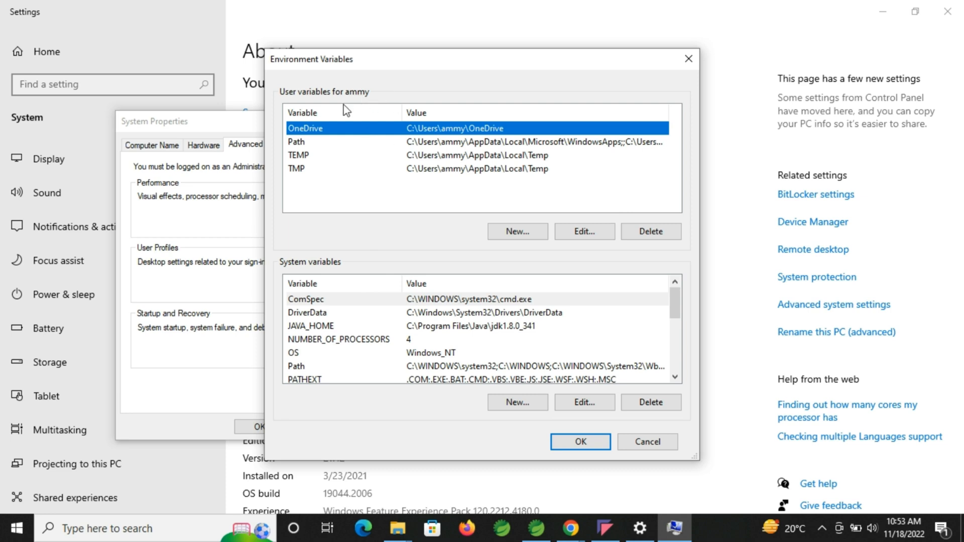
pyautogui.moveTo(565, 118)
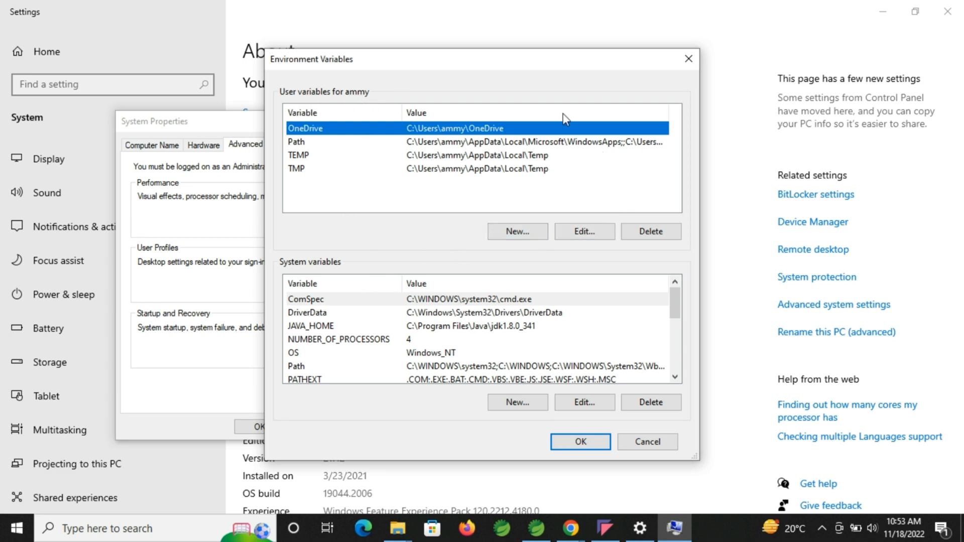
pyautogui.moveTo(454, 128)
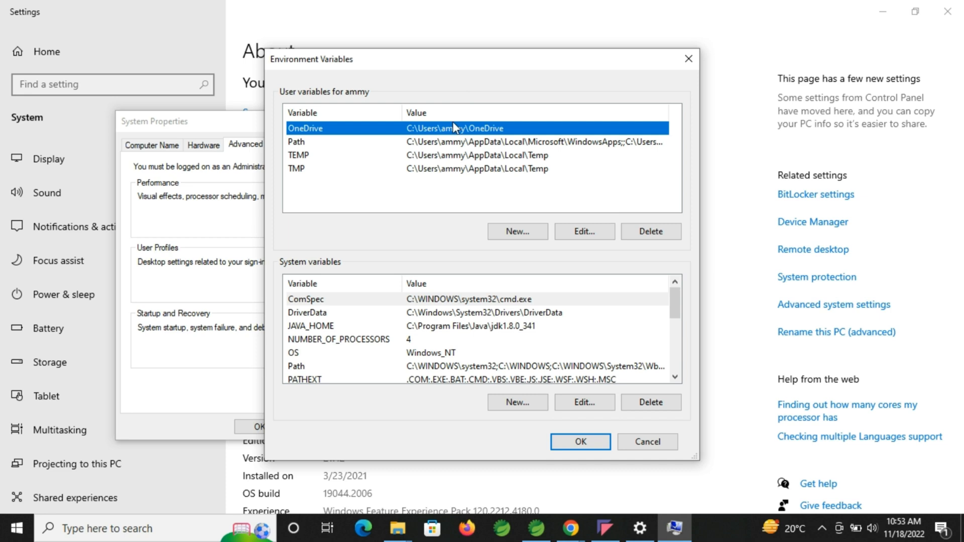
pyautogui.moveTo(440, 173)
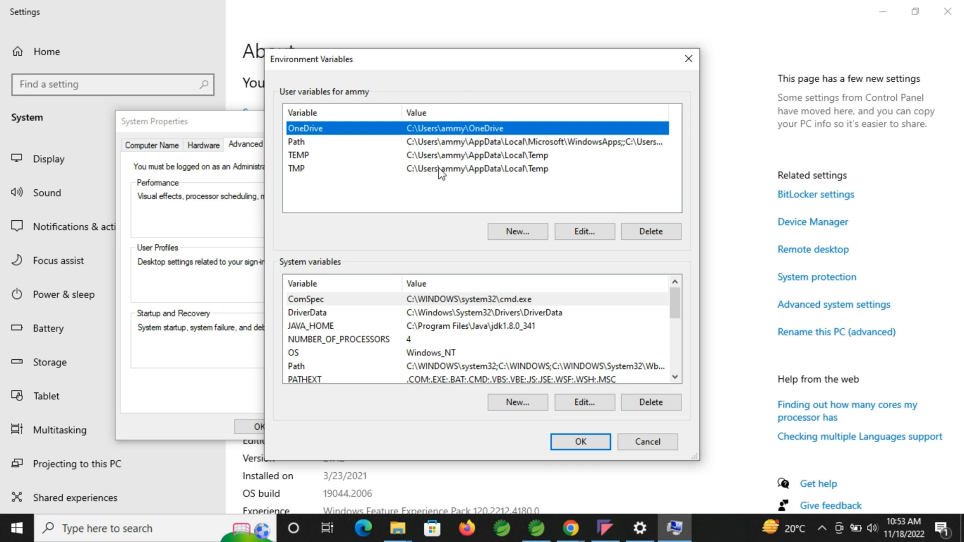
pyautogui.moveTo(444, 165)
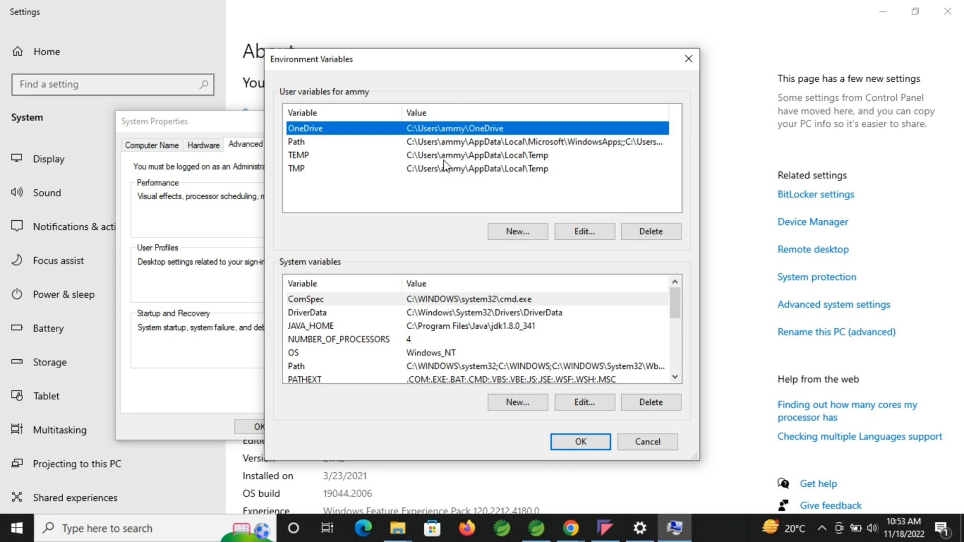
pyautogui.moveTo(275, 348)
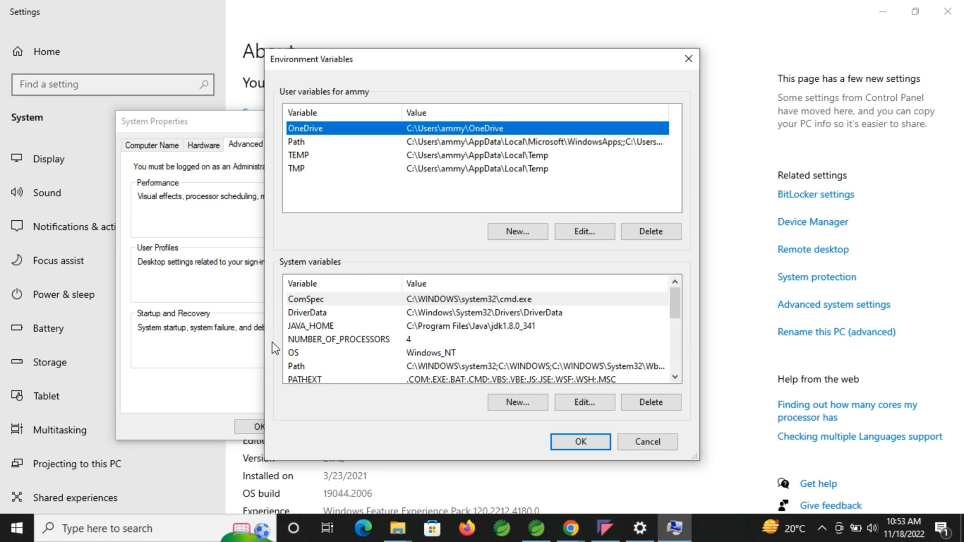
pyautogui.moveTo(310, 269)
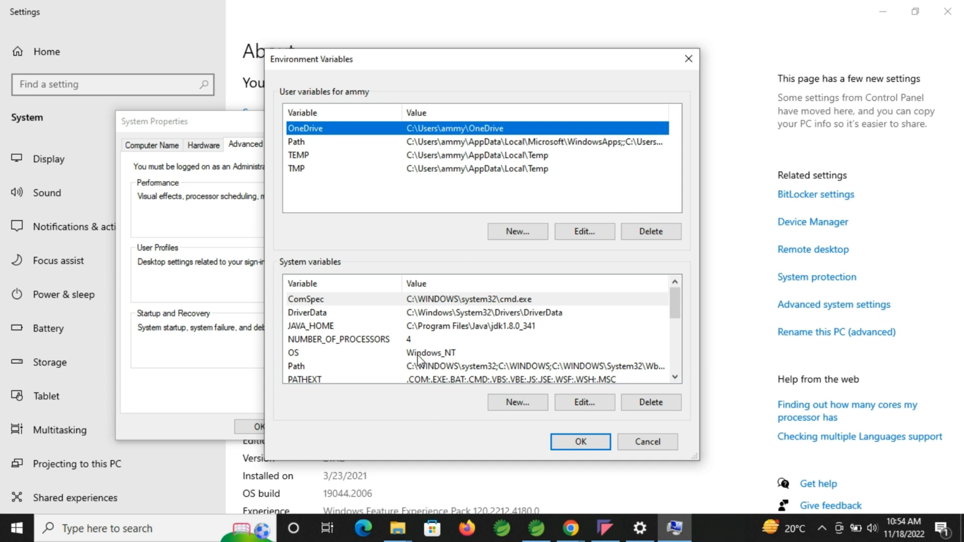
pyautogui.moveTo(502, 348)
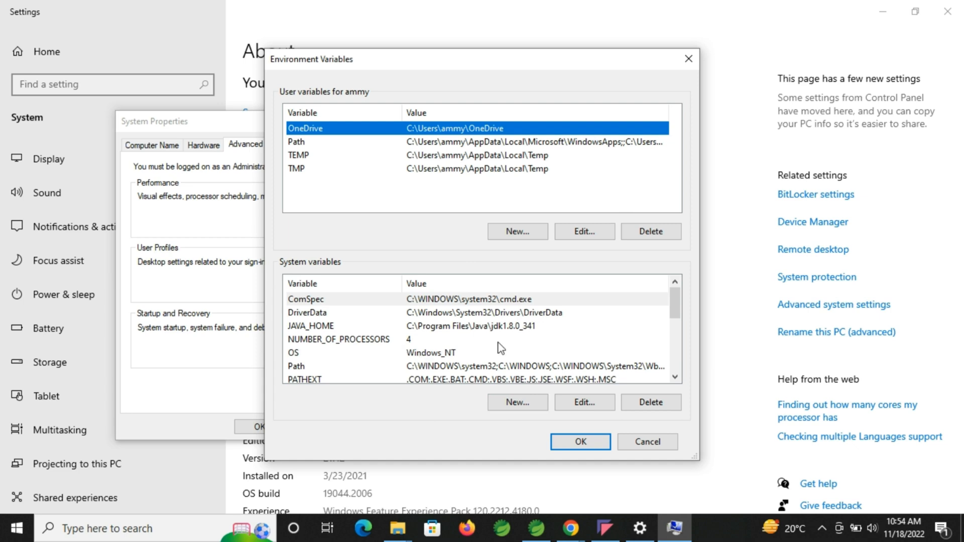
pyautogui.moveTo(397, 382)
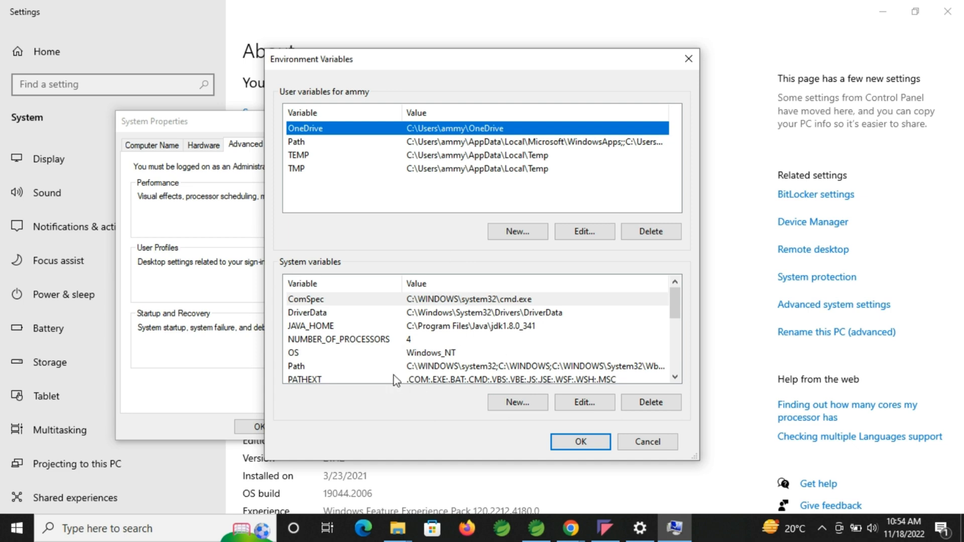
pyautogui.moveTo(310, 331)
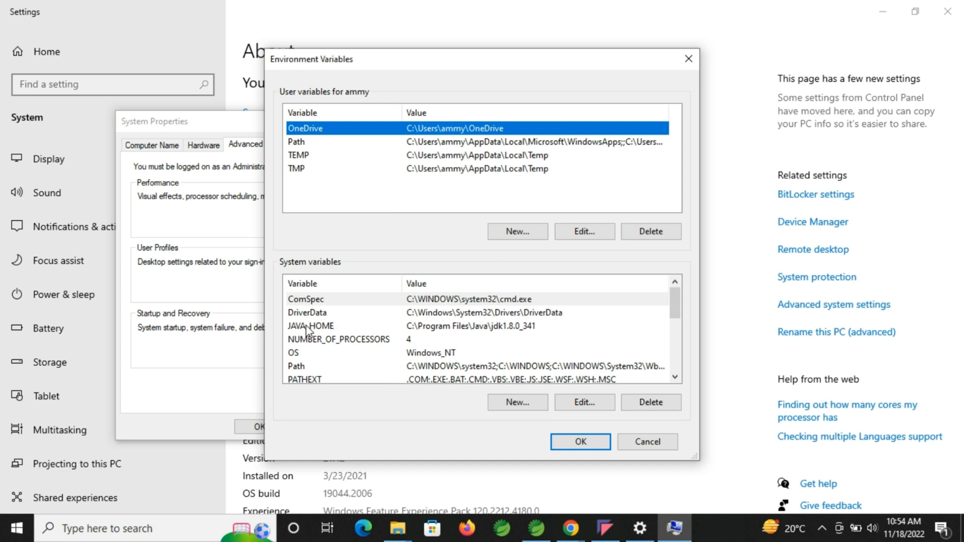
# Select the JAVA_HOME row under System variables, then launch File Explorer from the taskbar
pyautogui.click(319, 325)
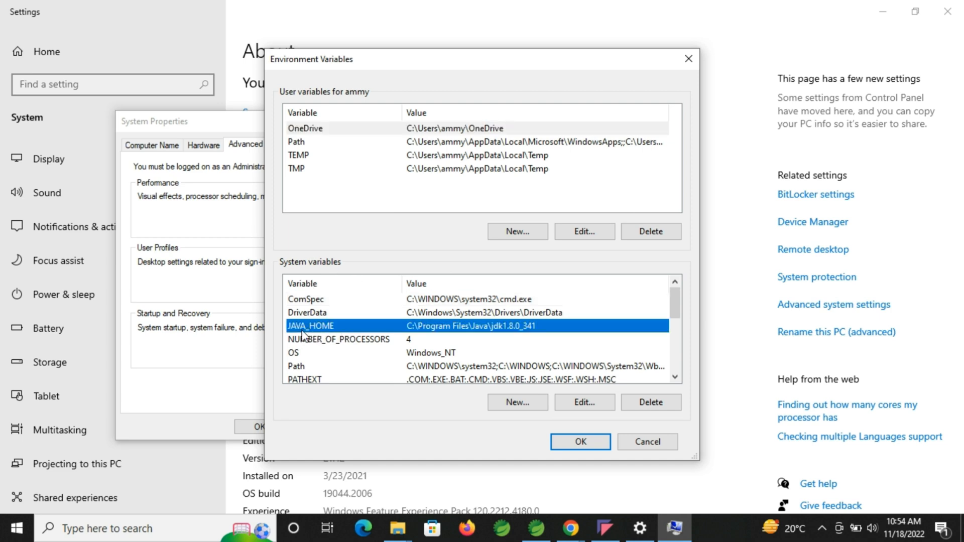
pyautogui.moveTo(426, 338)
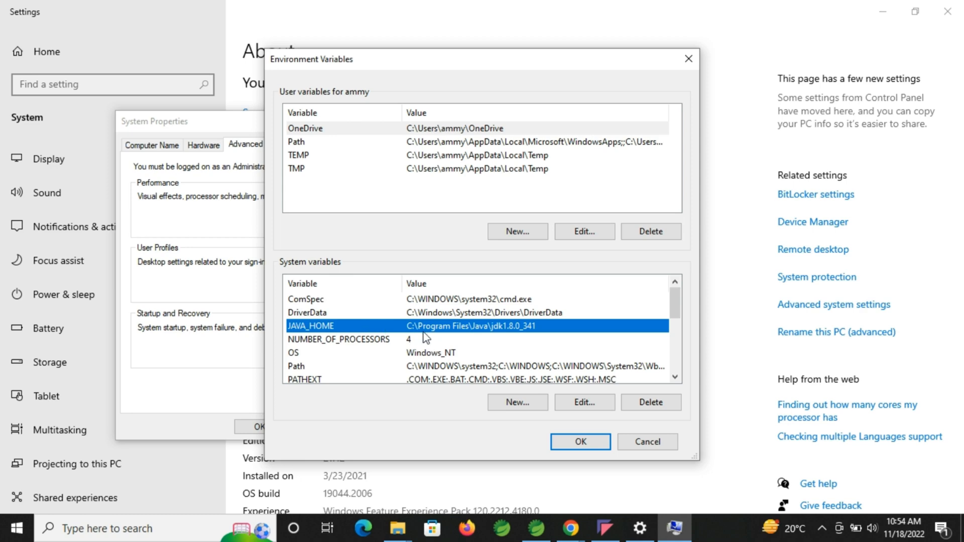
pyautogui.moveTo(495, 338)
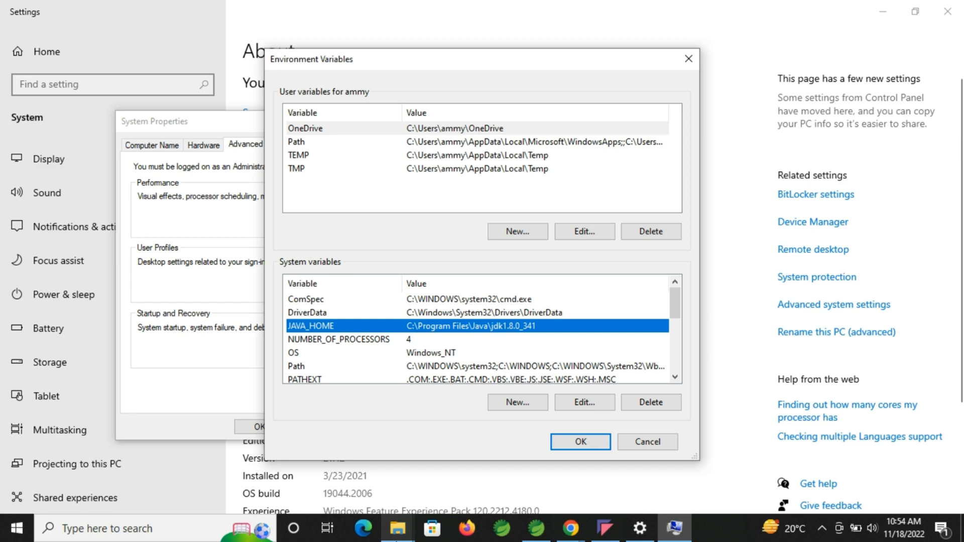
pyautogui.click(398, 528)
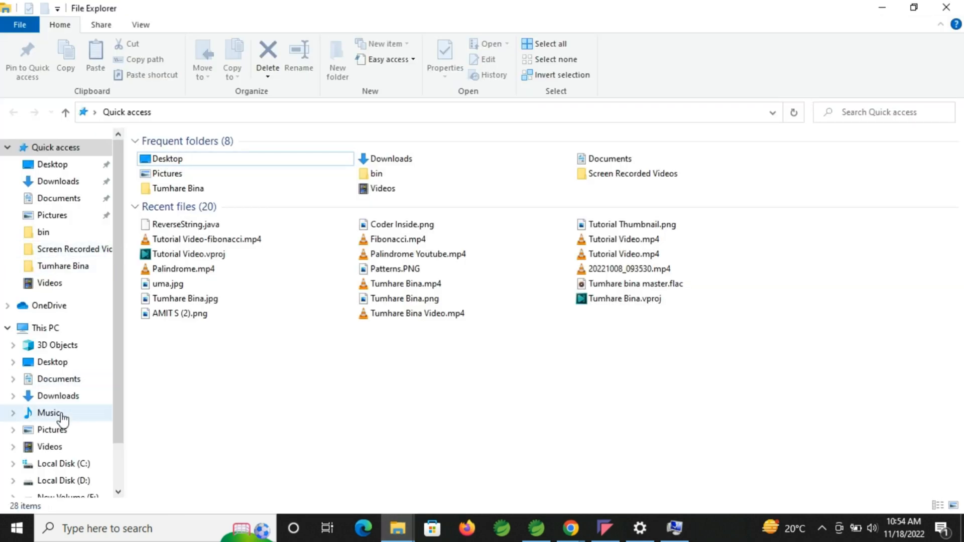
# Browse to C:\Program Files\Java\jdk1.8.0_341, reveal its full path, and return to Environment Variables
pyautogui.click(63, 464)
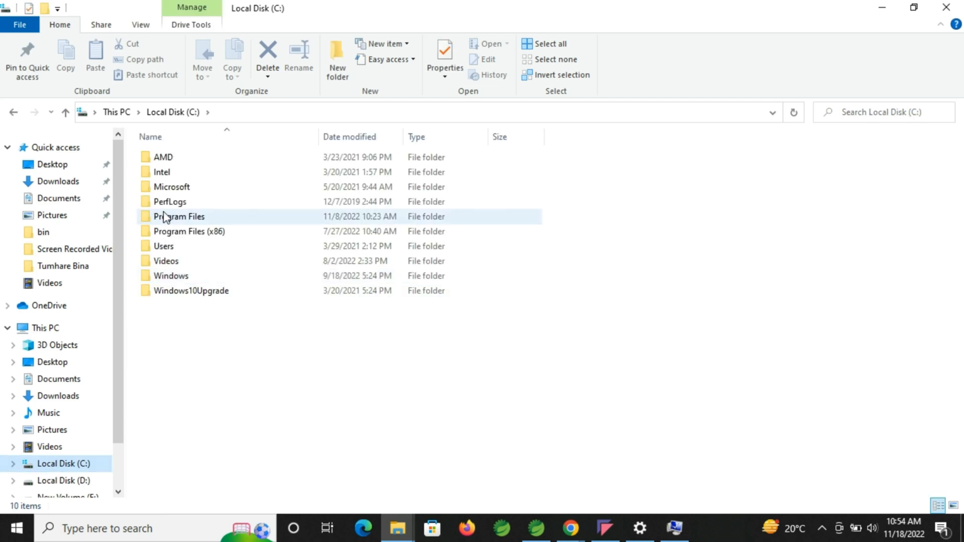
pyautogui.click(178, 217)
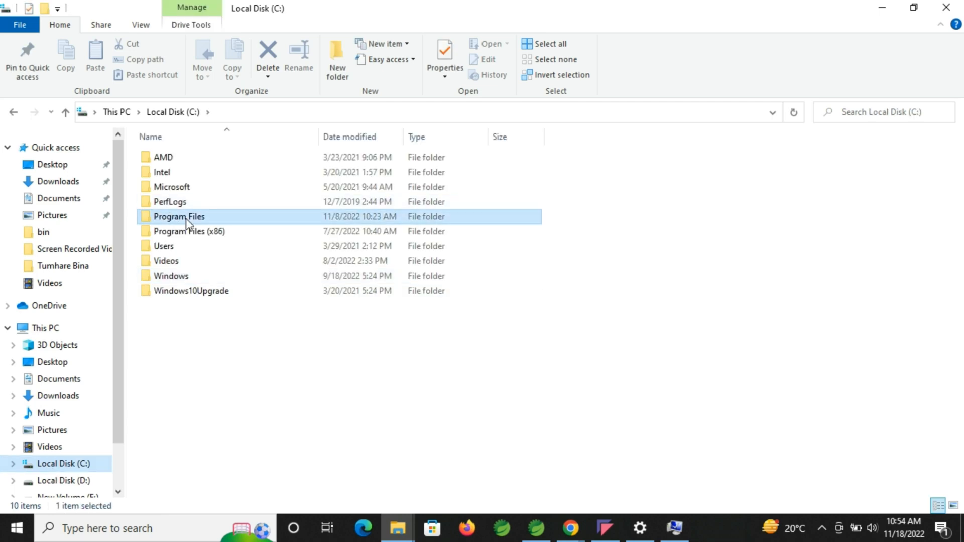
pyautogui.doubleClick(179, 217)
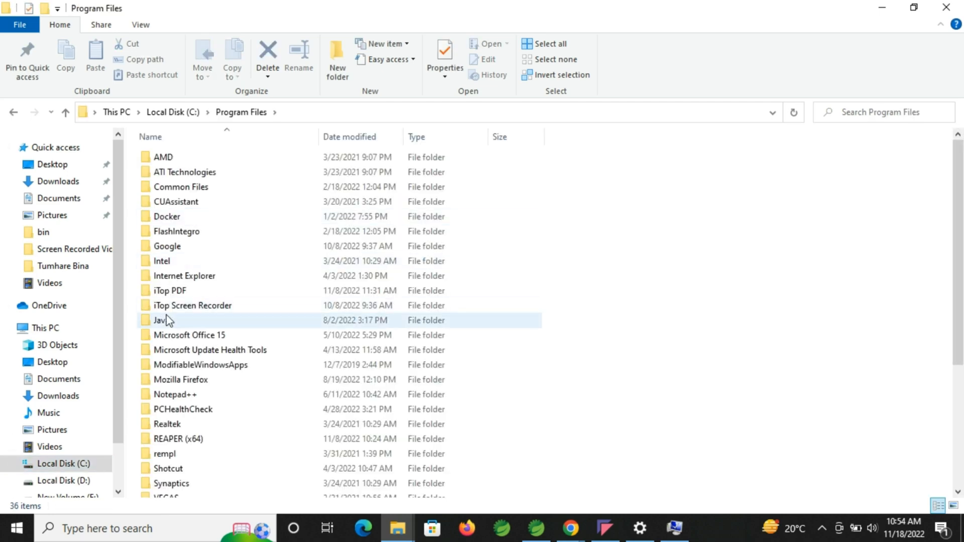
pyautogui.doubleClick(158, 320)
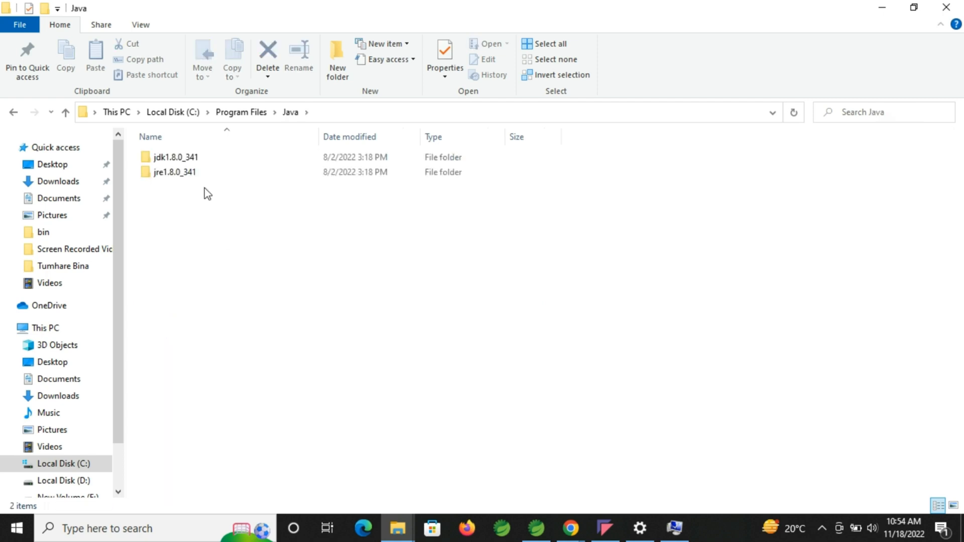
pyautogui.click(175, 157)
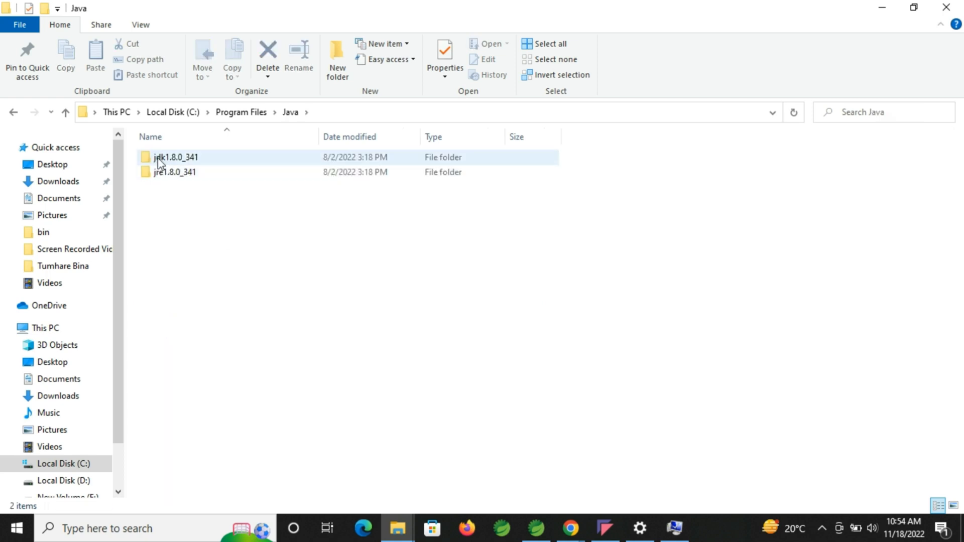
pyautogui.doubleClick(175, 157)
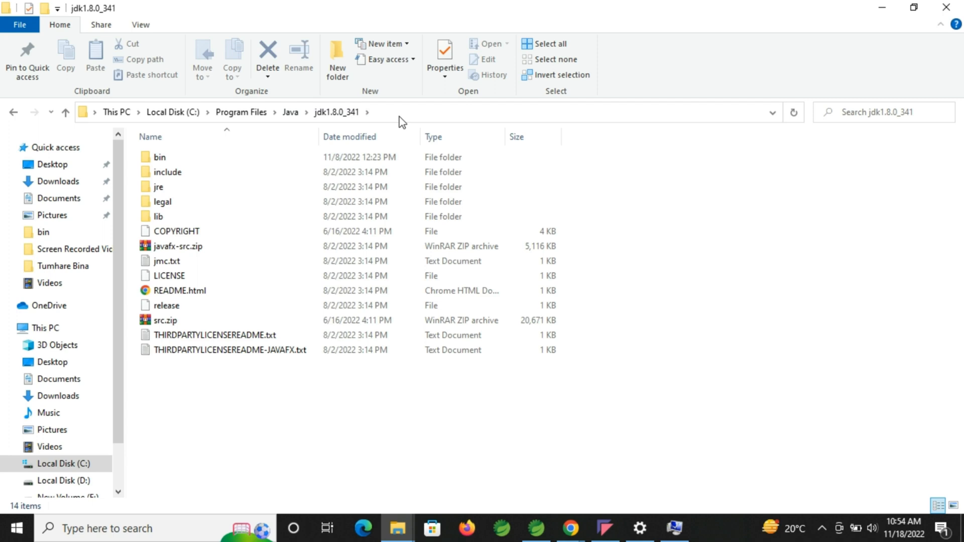
pyautogui.click(400, 112)
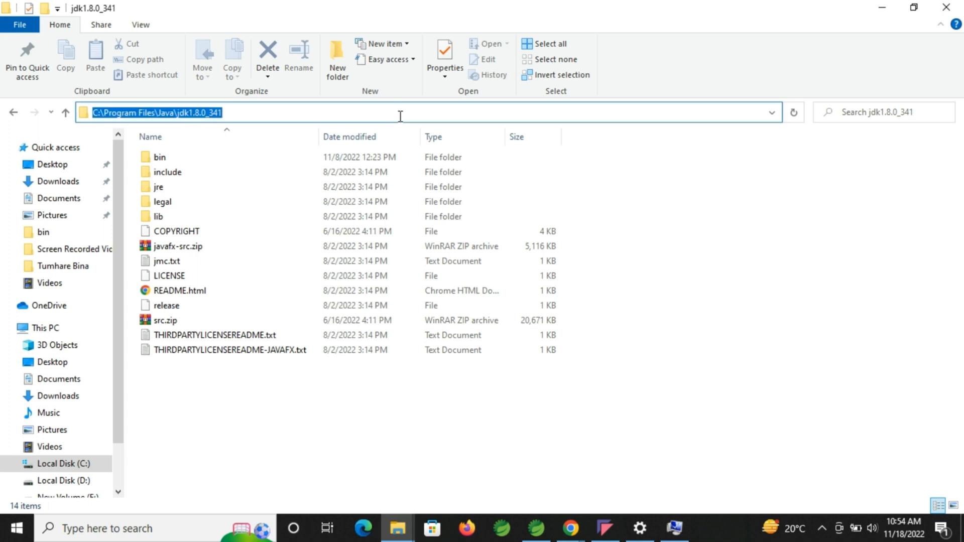
pyautogui.moveTo(429, 429)
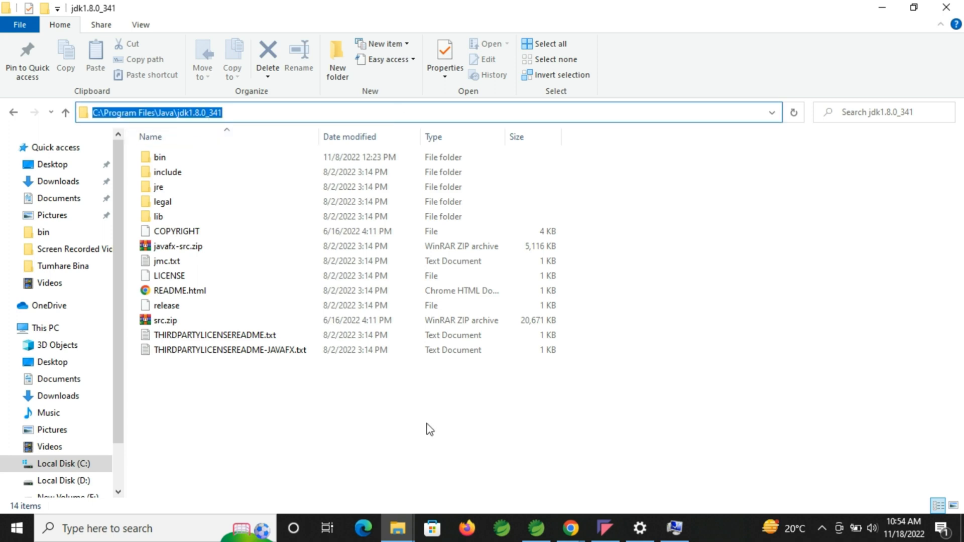
pyautogui.click(639, 528)
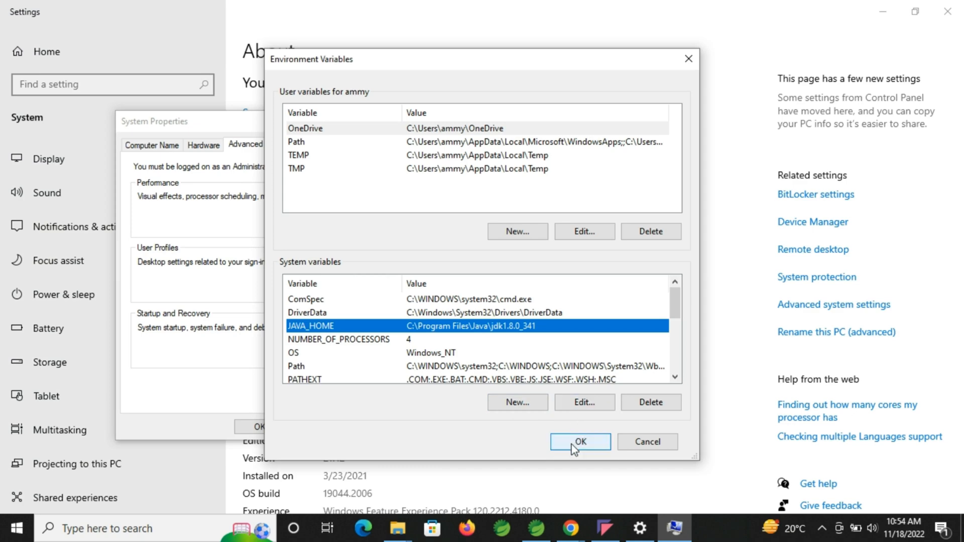
# Confirm Environment Variables and System Properties with OK, close Settings, and show This PC in File Explorer
pyautogui.click(579, 442)
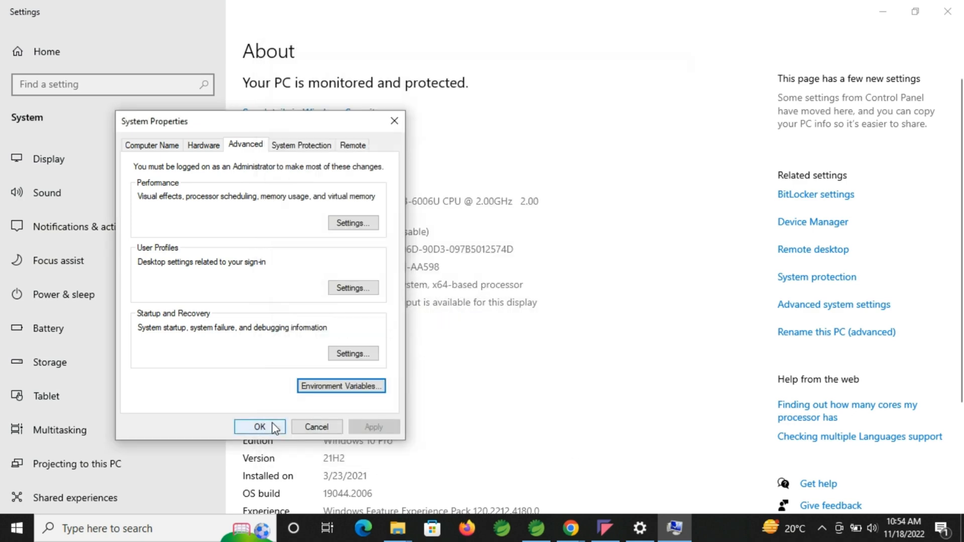
pyautogui.click(259, 427)
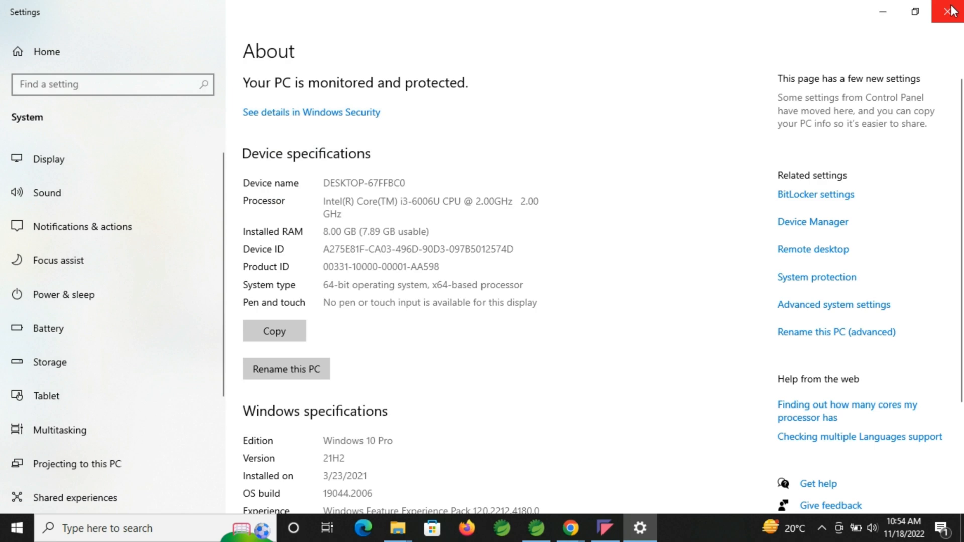
pyautogui.click(952, 11)
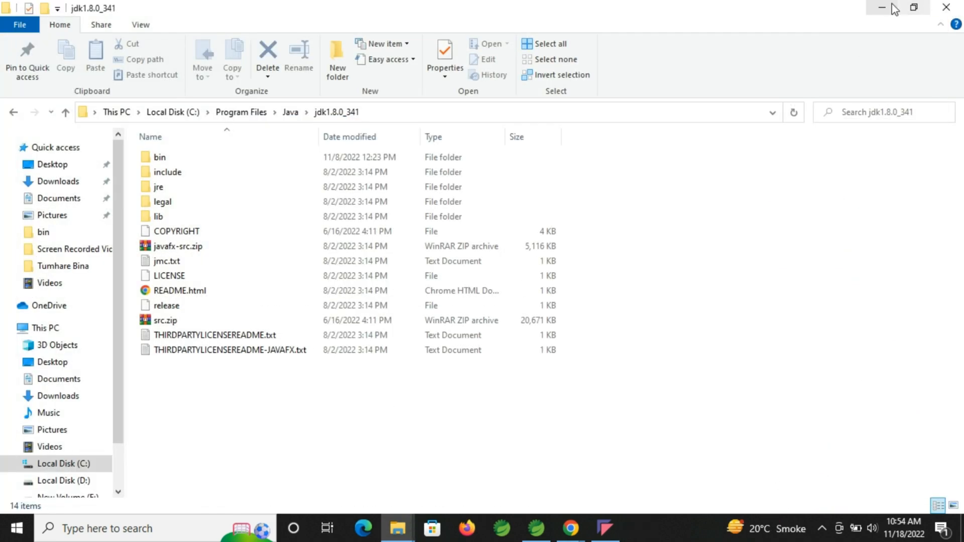
pyautogui.click(45, 265)
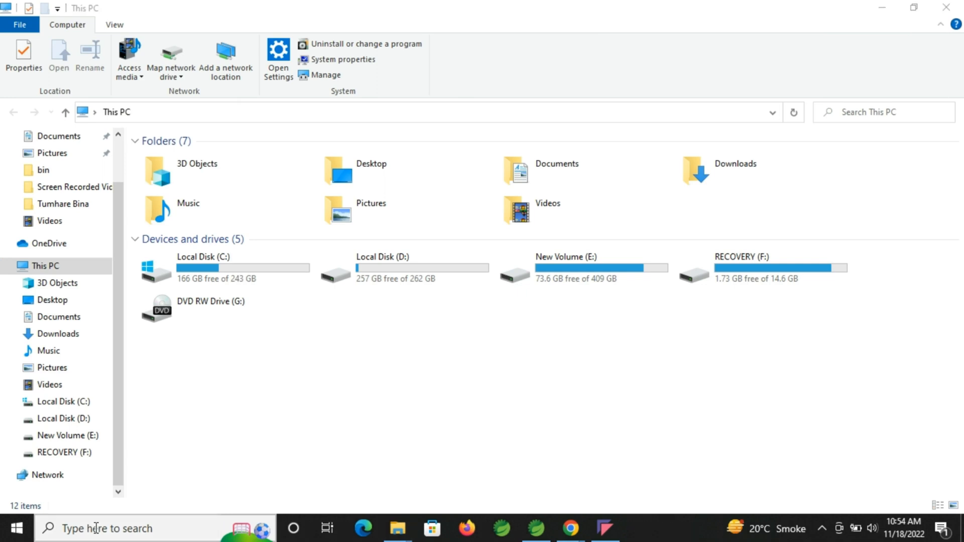
# Launch Command Prompt from a 'cmd' taskbar search and move to the root of drive C
pyautogui.write('cmd')
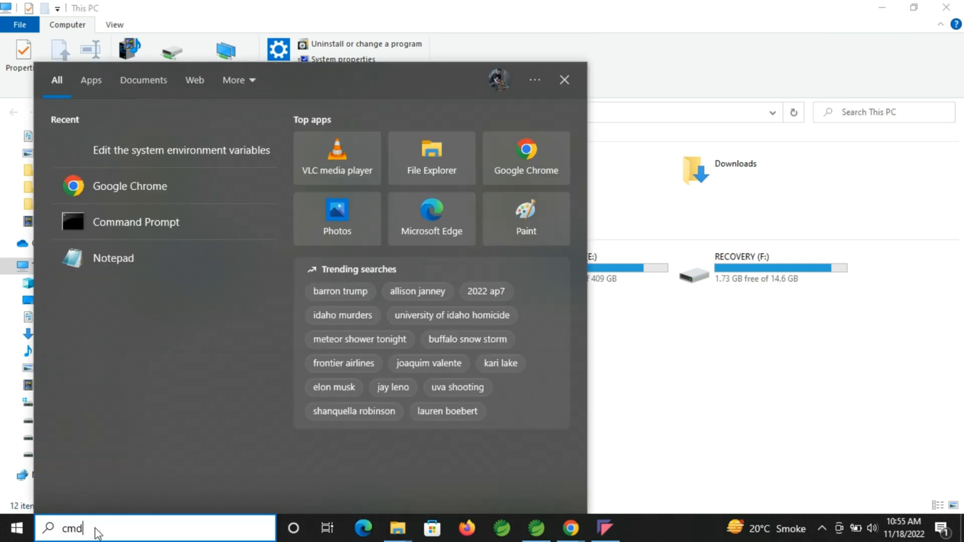
pyautogui.write('cmd')
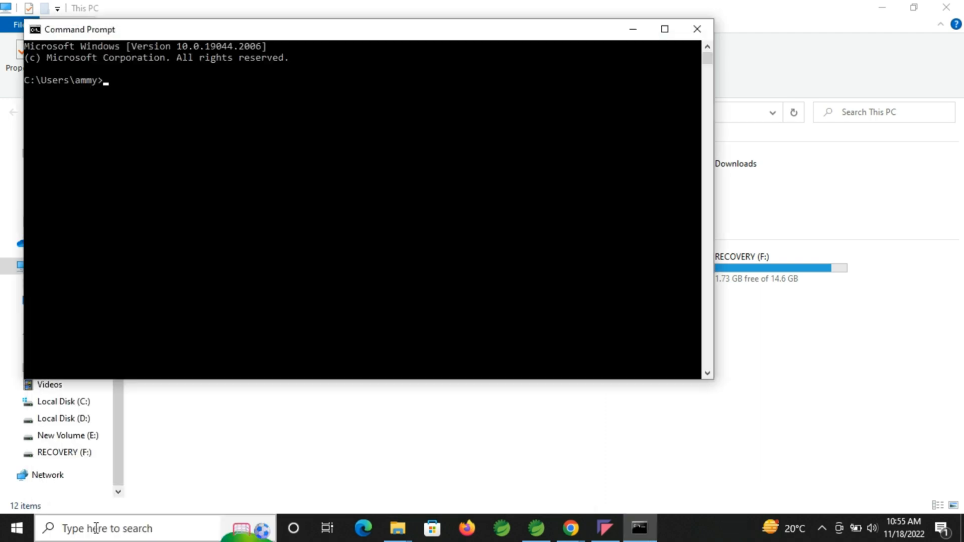
pyautogui.write('cd/')
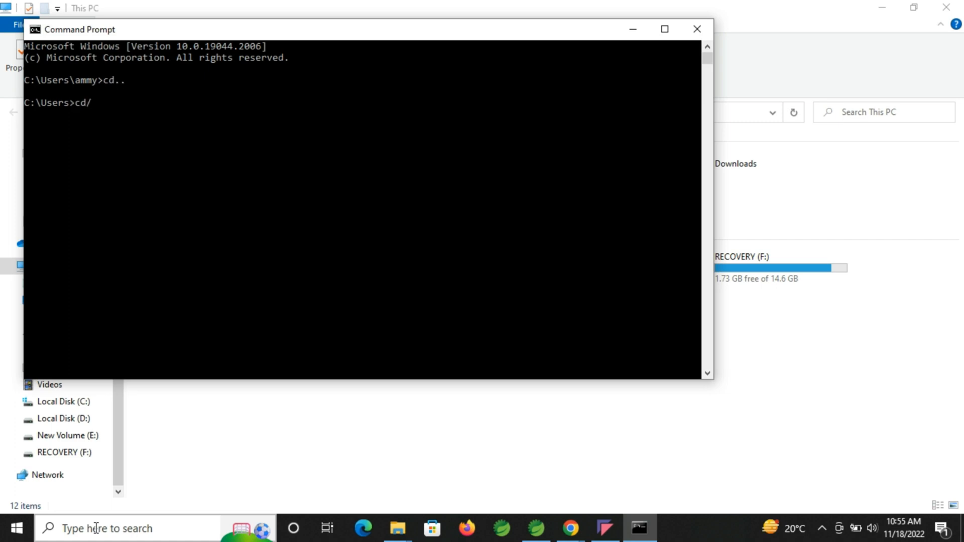
pyautogui.press('Return')
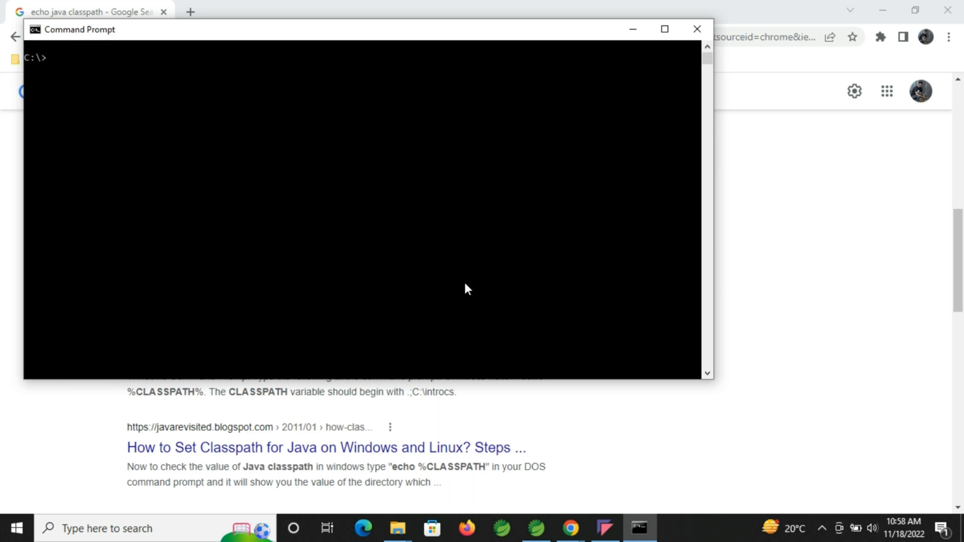
pyautogui.moveTo(393, 232)
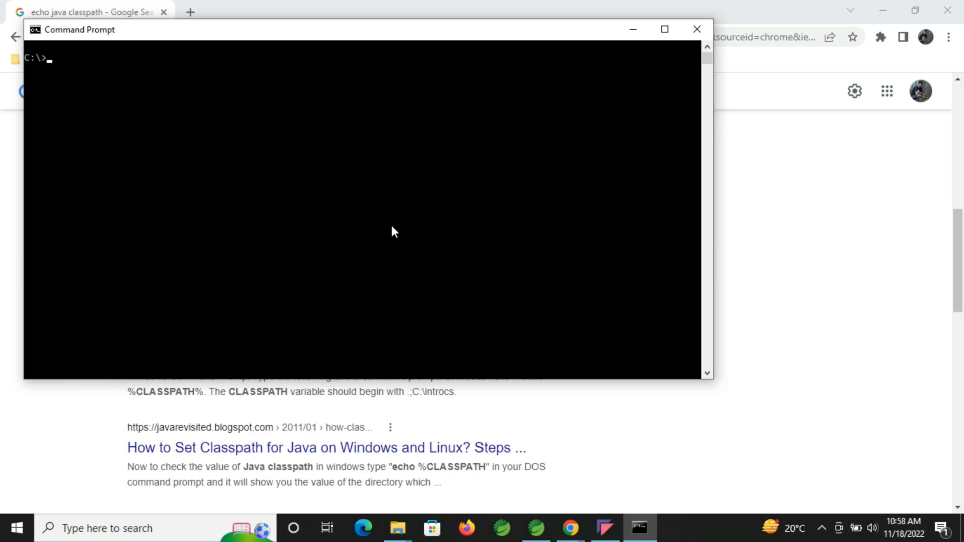
# Type echo %JAVA_HOME% at the prompt, then search 'envir' to reopen the system environment variables
pyautogui.write('echo')
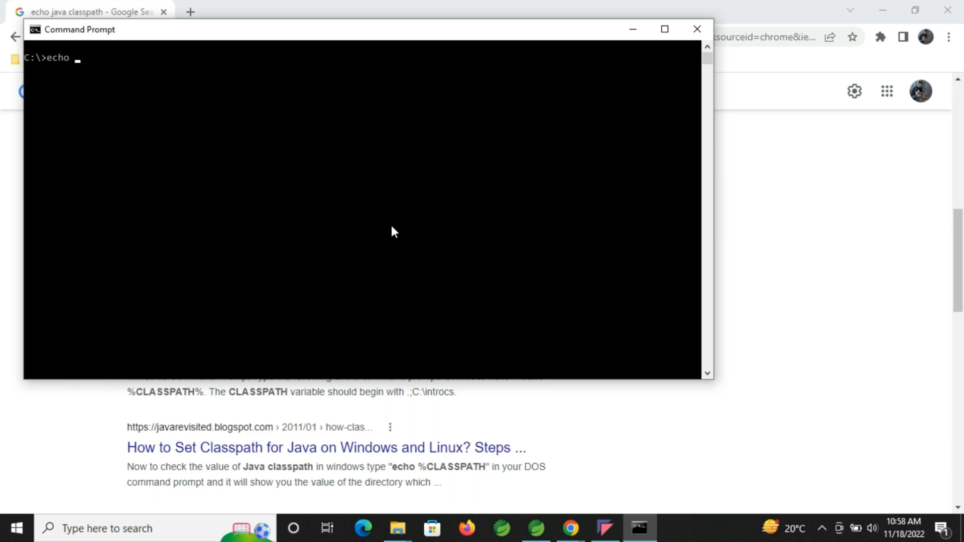
pyautogui.write('%')
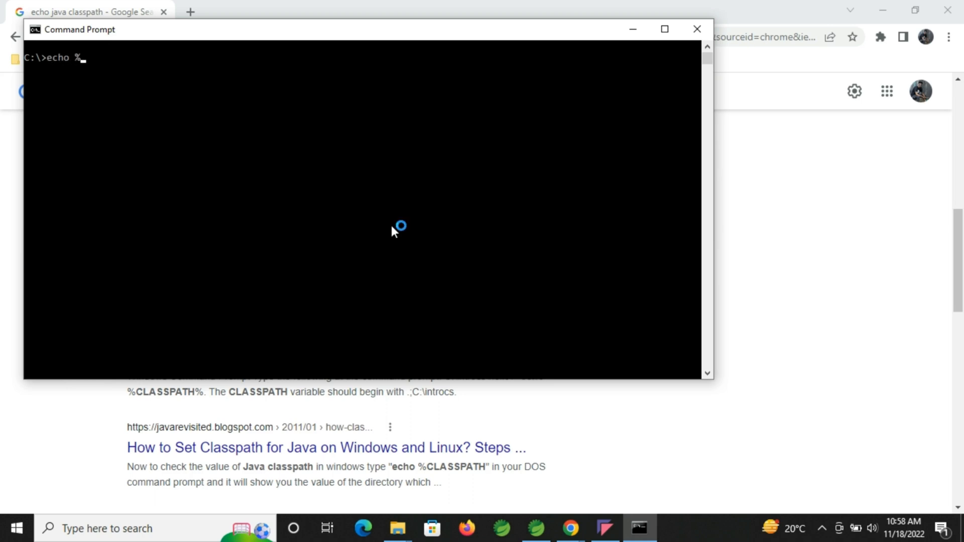
pyautogui.write('JAVA_')
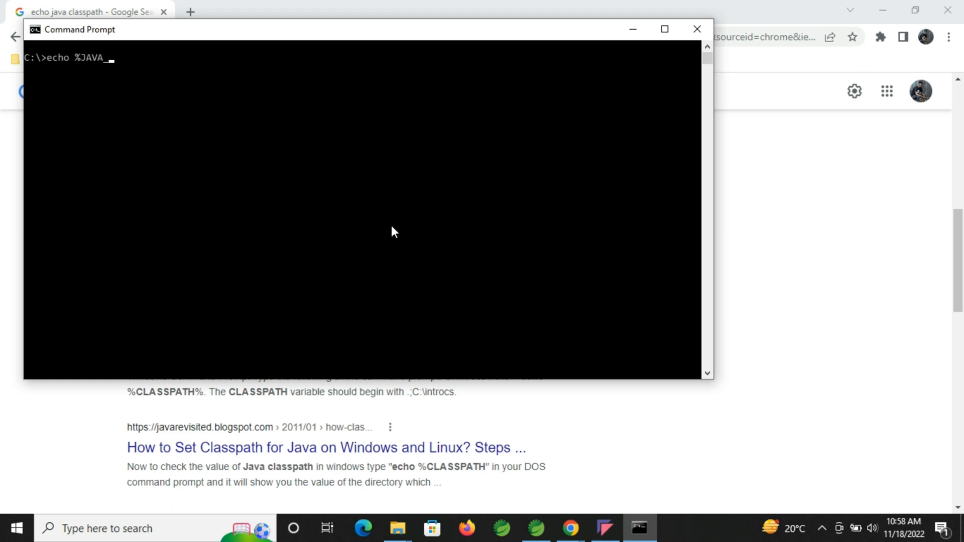
pyautogui.write('HOME')
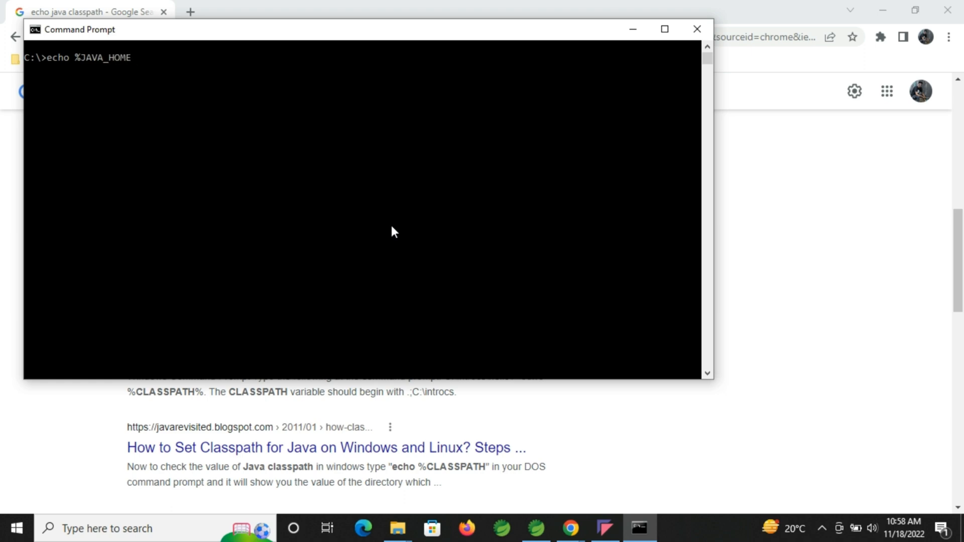
pyautogui.write('%')
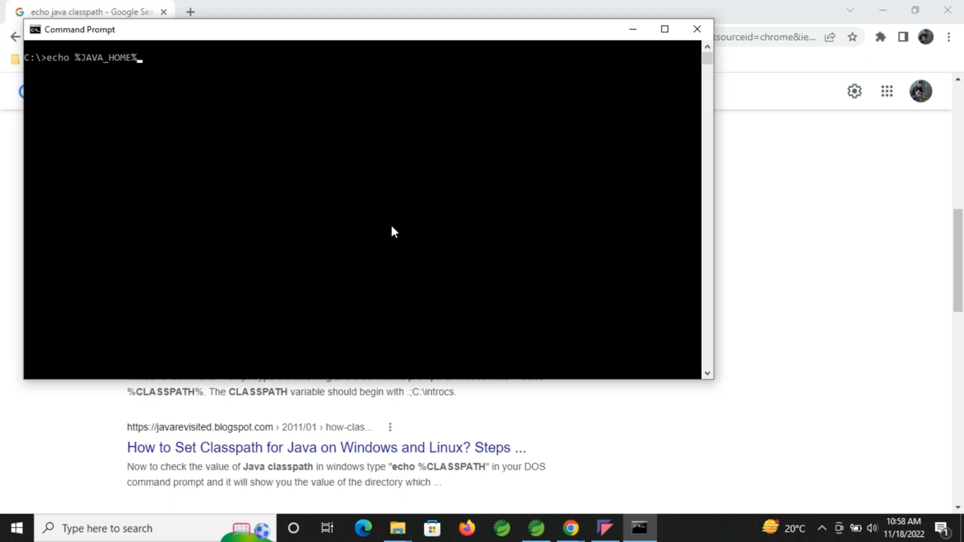
pyautogui.moveTo(79, 62)
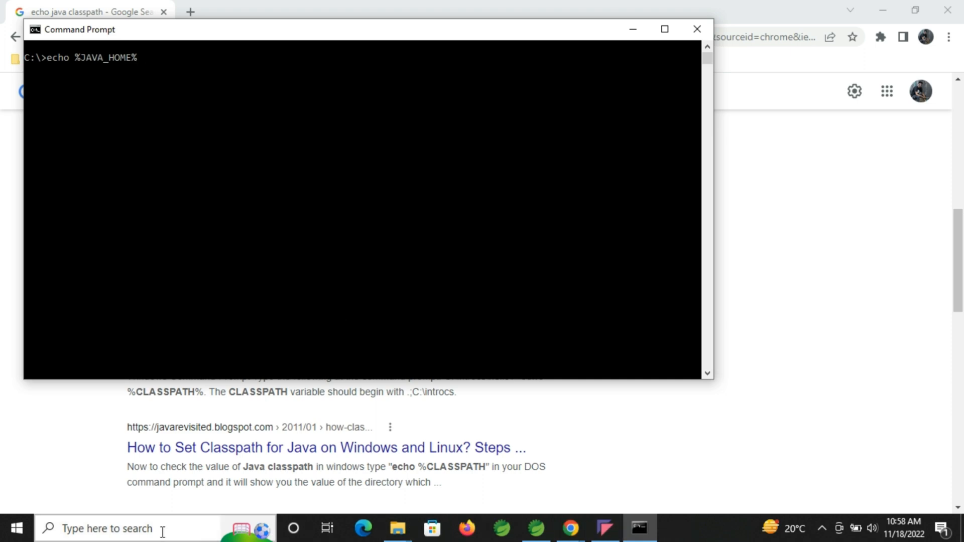
pyautogui.write('envir')
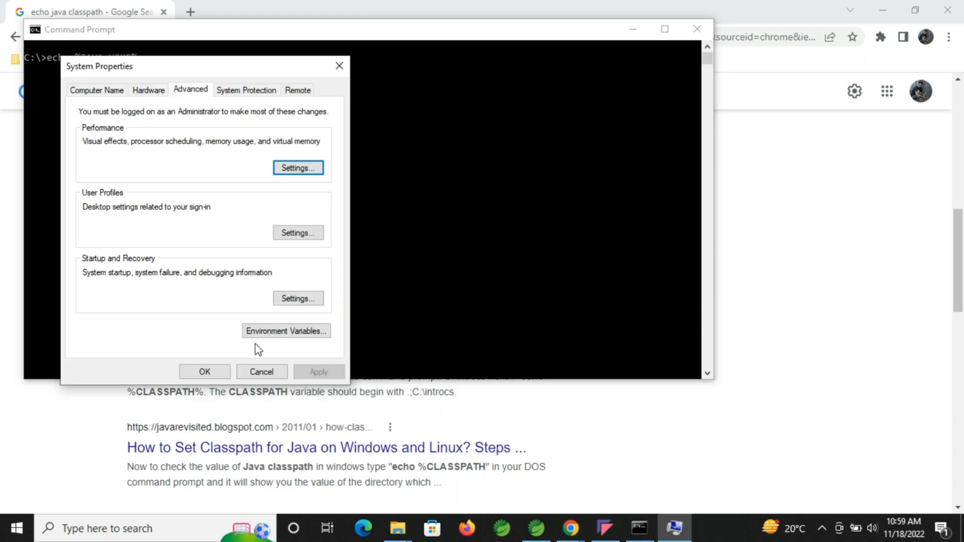
# Verify JAVA_HOME reads C:\Program Files\Java\jdk1.8.0_341 in Environment Variables, then close System Properties
pyautogui.click(285, 331)
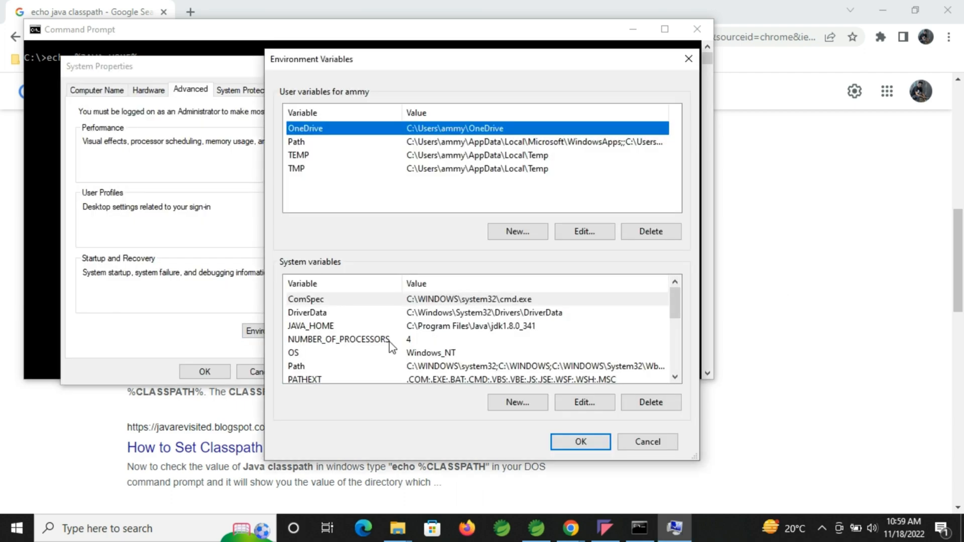
pyautogui.click(310, 325)
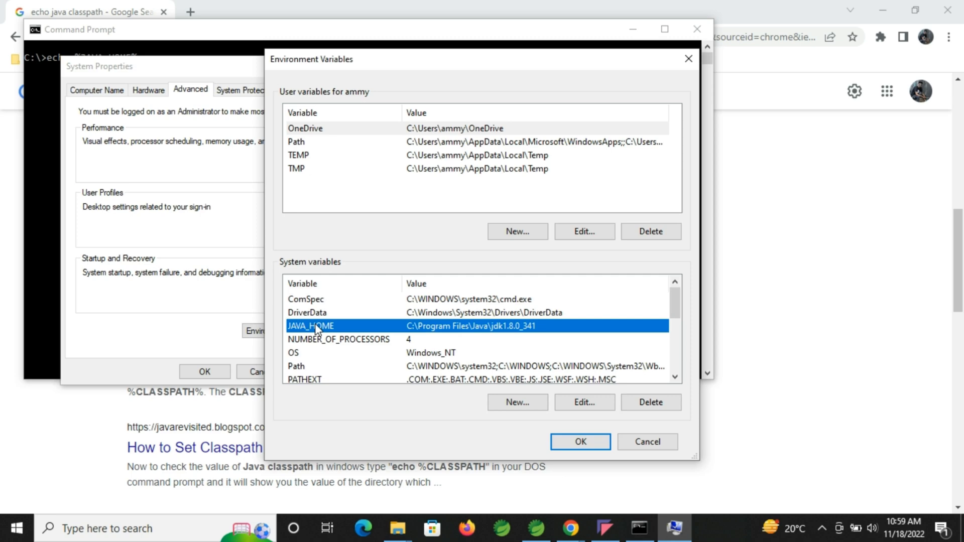
pyautogui.moveTo(644, 64)
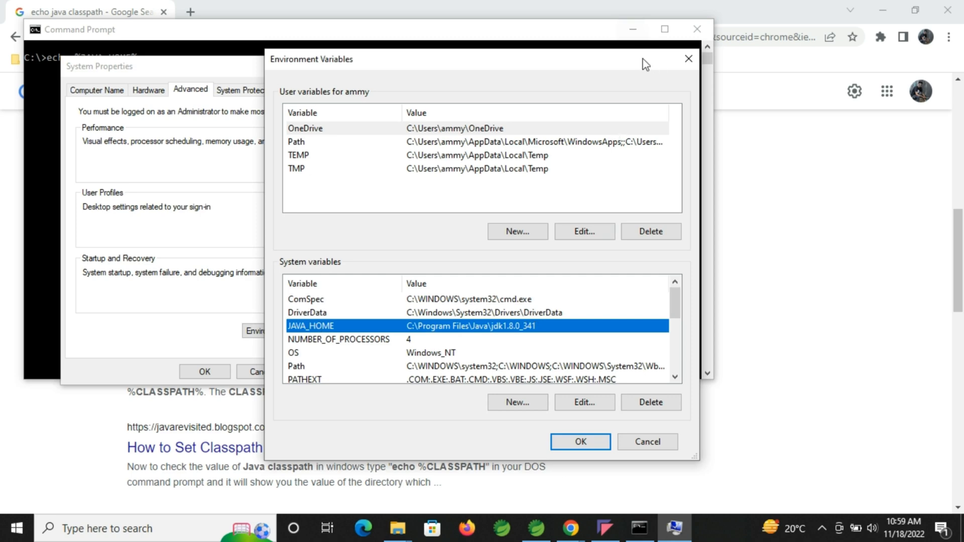
pyautogui.moveTo(646, 442)
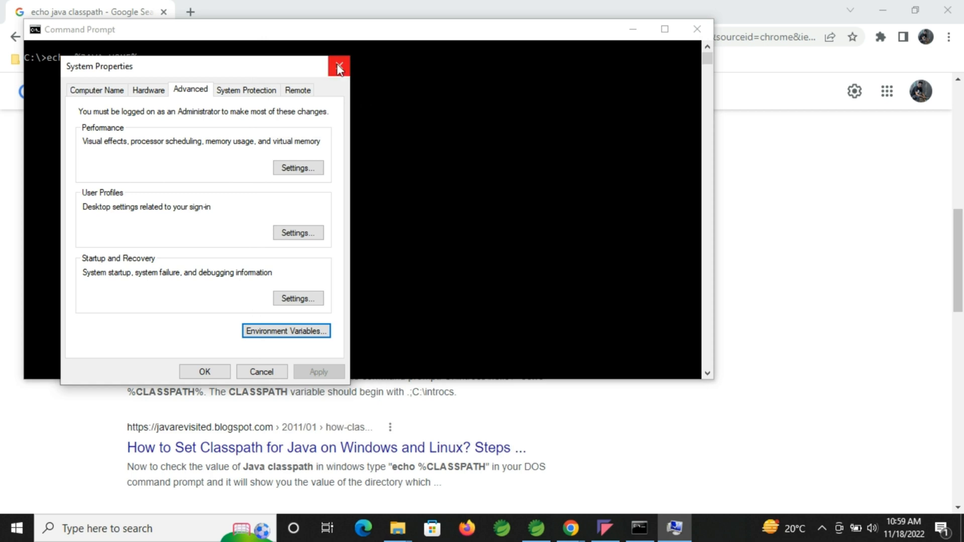
pyautogui.click(337, 66)
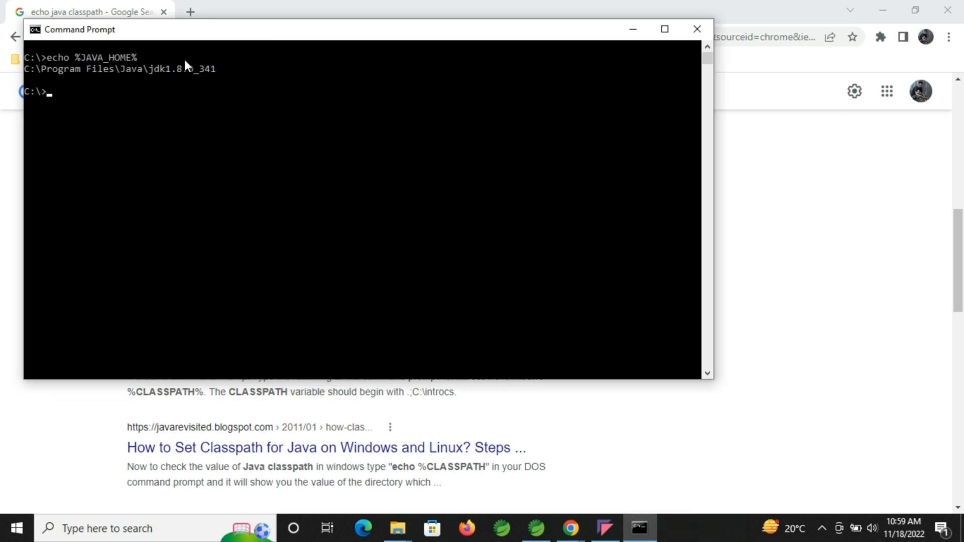
pyautogui.moveTo(78, 85)
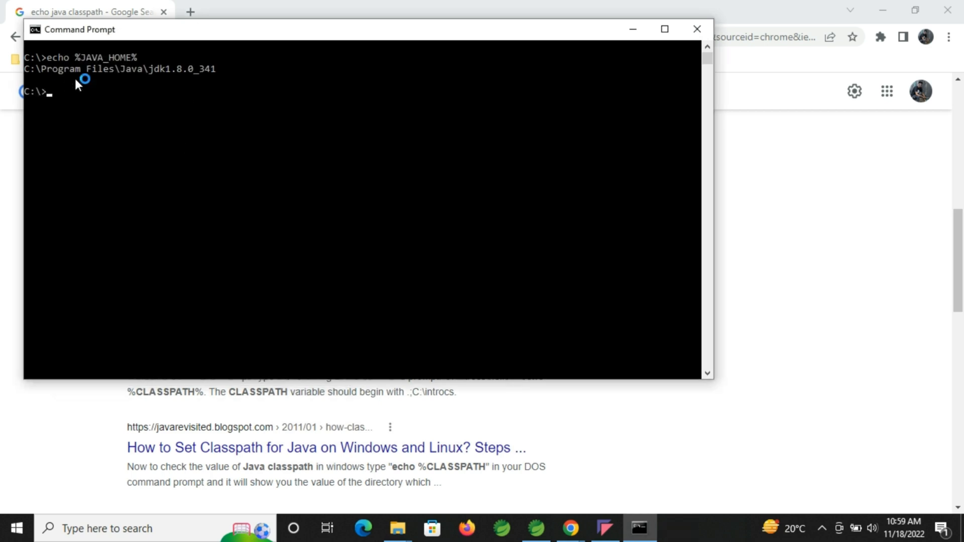
pyautogui.moveTo(178, 82)
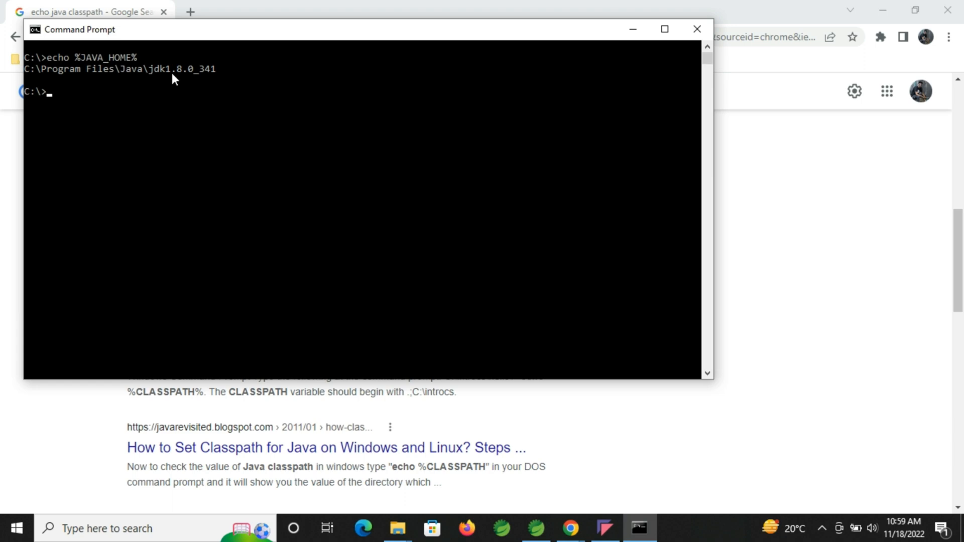
pyautogui.moveTo(411, 198)
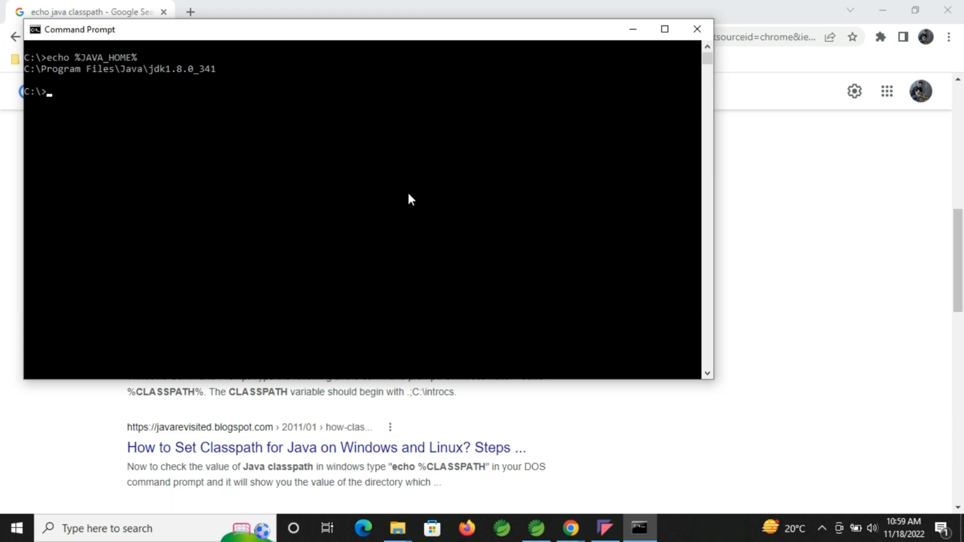
pyautogui.moveTo(398, 528)
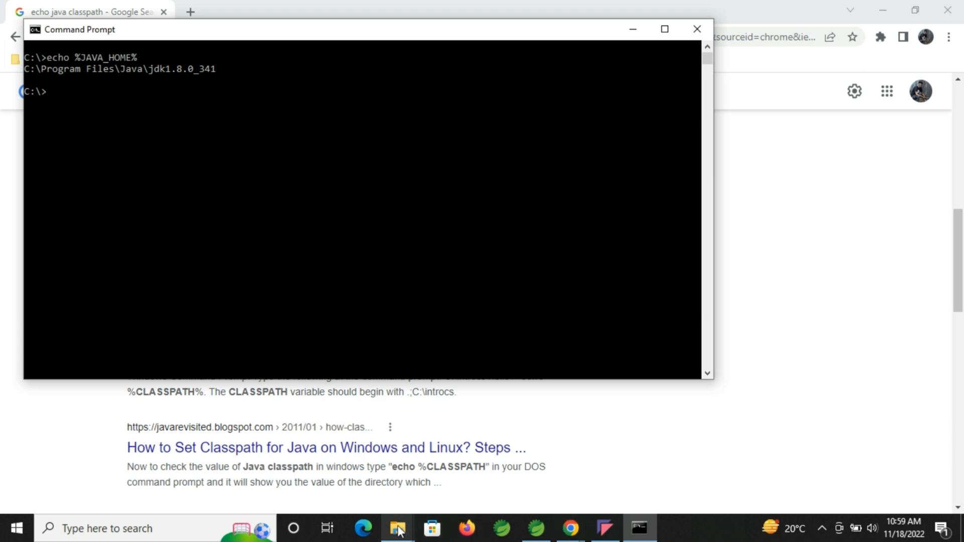
pyautogui.moveTo(235, 494)
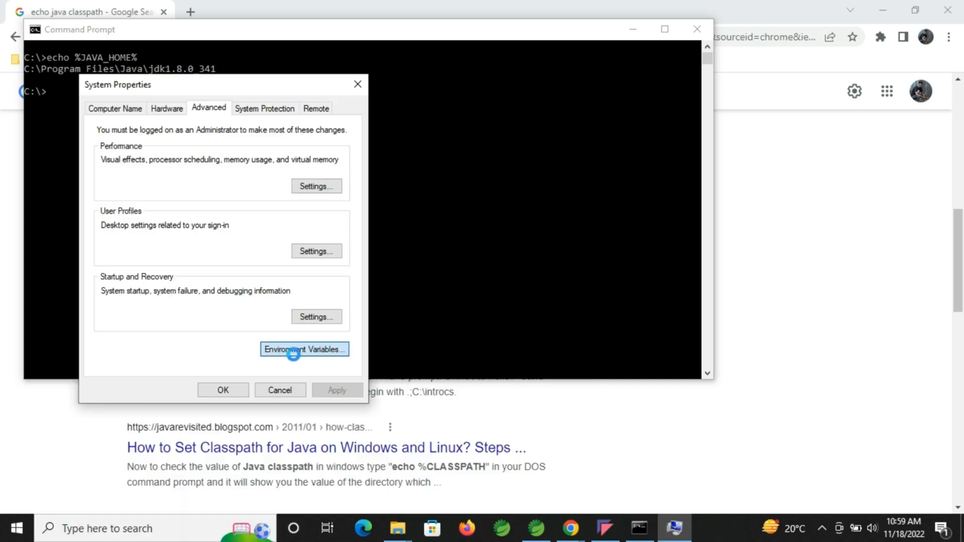
# View JAVA_HOME's edit window showing value C:\Program Files\Java\jdk1.8.0_341
pyautogui.click(304, 349)
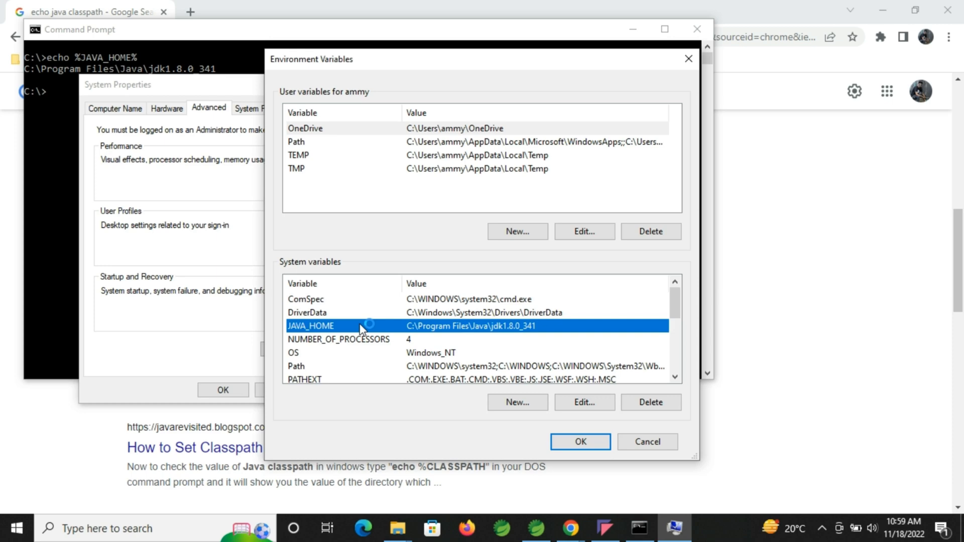
pyautogui.click(583, 402)
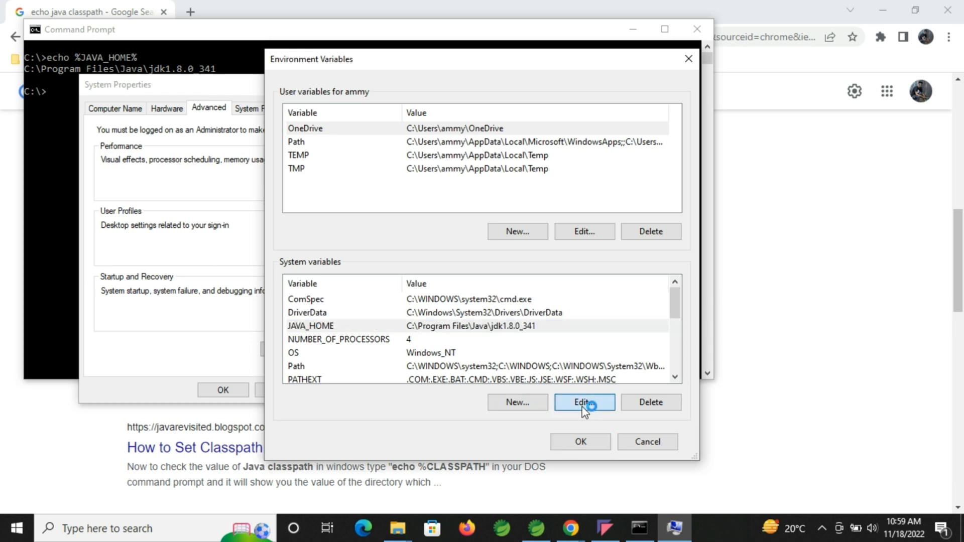
pyautogui.click(583, 402)
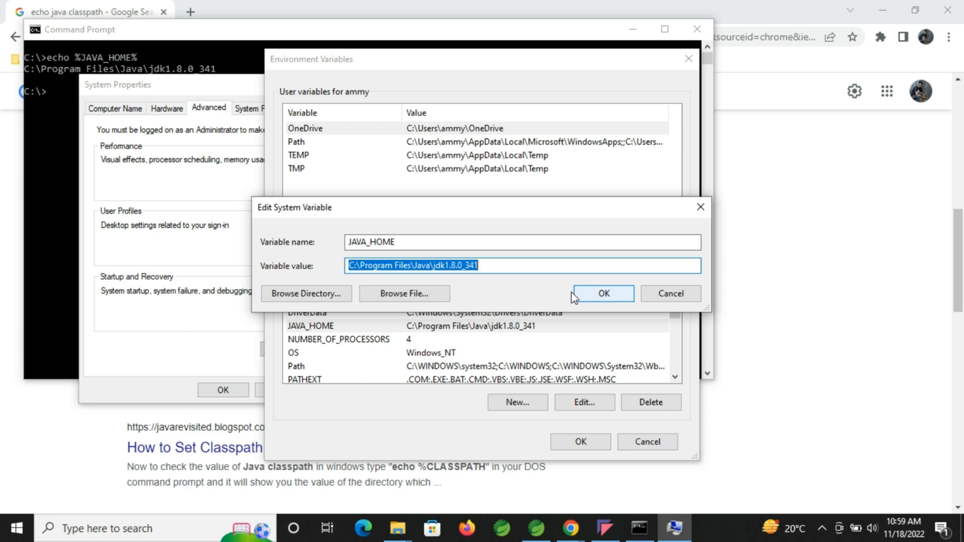
pyautogui.moveTo(539, 281)
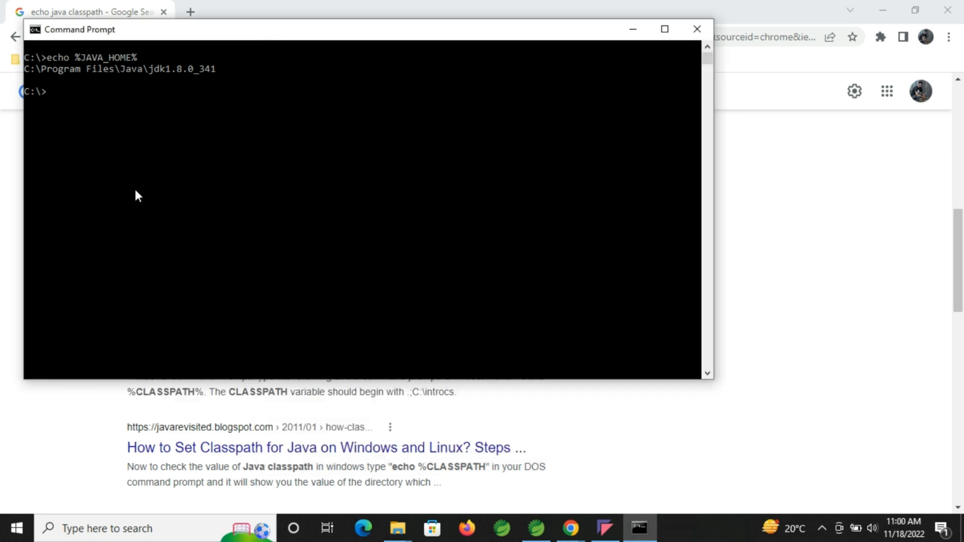
# Run echo %JAVA_HOME% to print the jdk1.8.0_341 path, then close Command Prompt
pyautogui.write('echo %JAVA_HOME%')
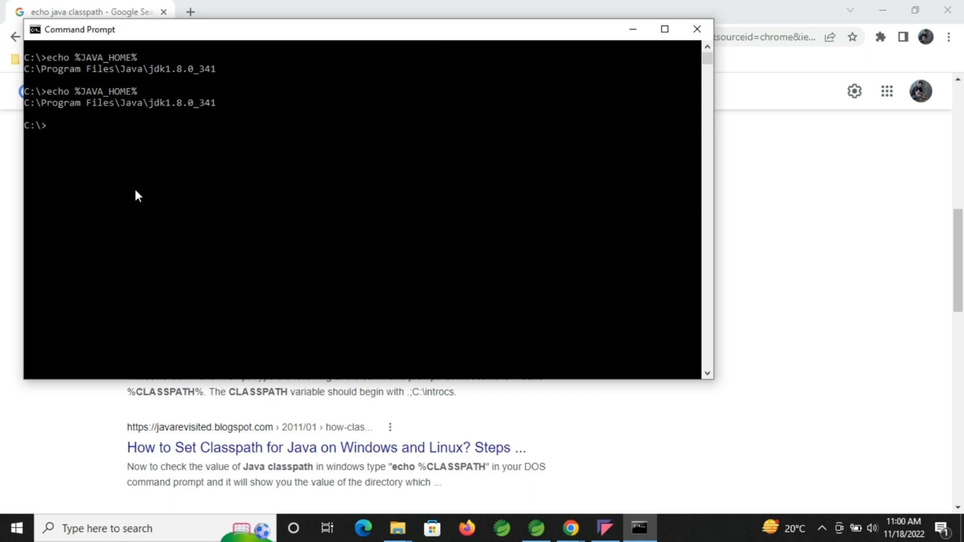
pyautogui.moveTo(681, 54)
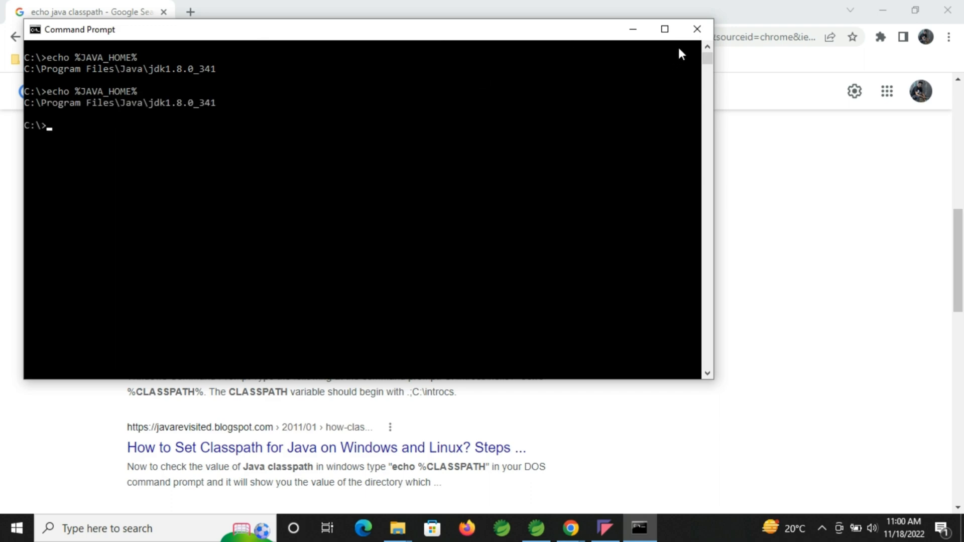
pyautogui.click(698, 29)
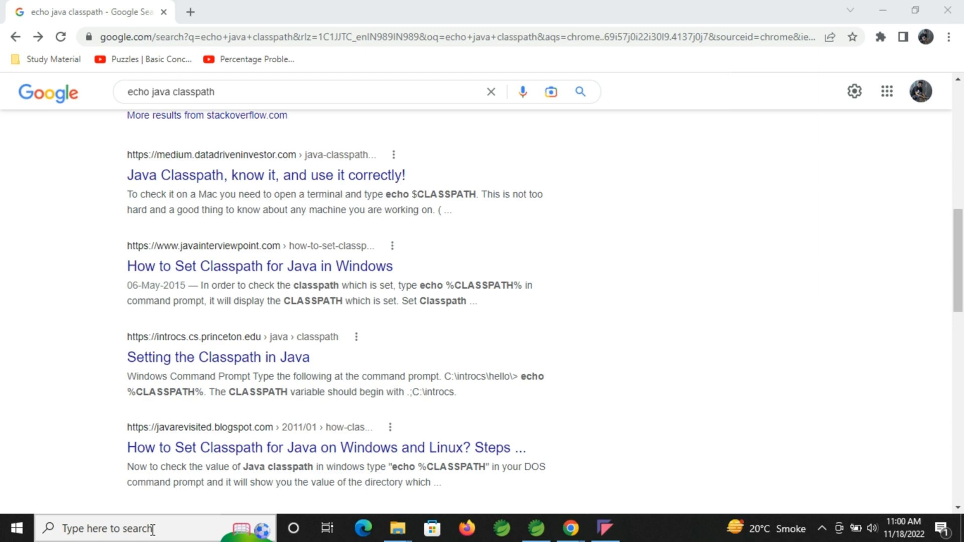
pyautogui.write('cmd')
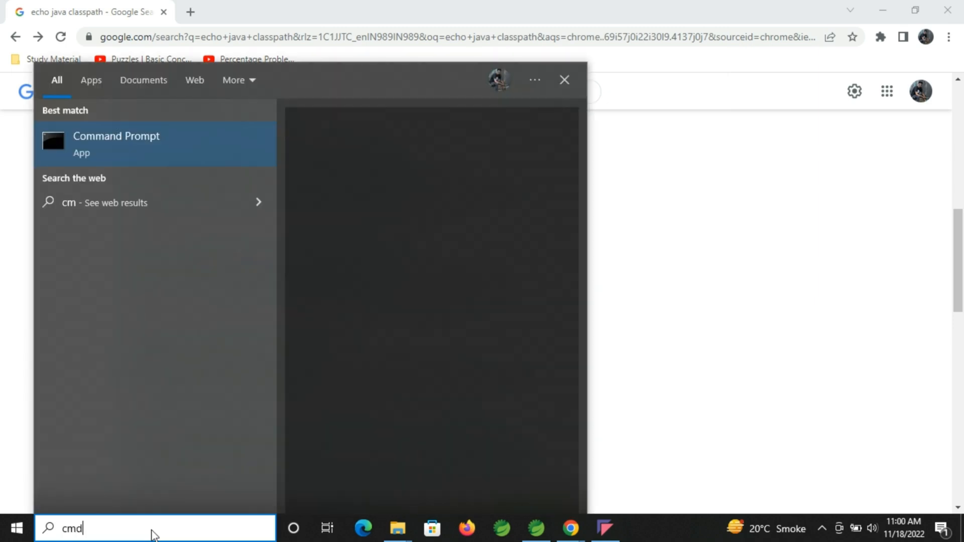
pyautogui.write('d..')
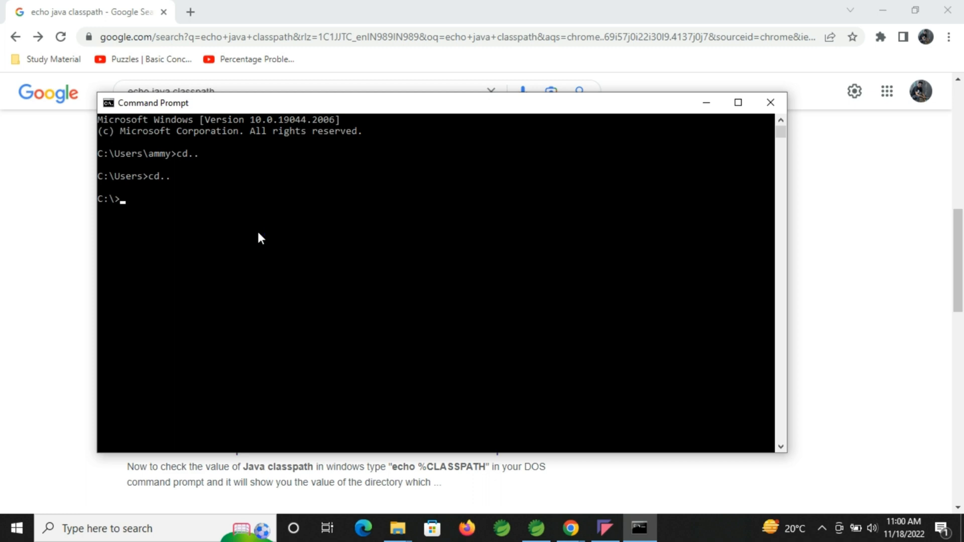
pyautogui.write('ech')
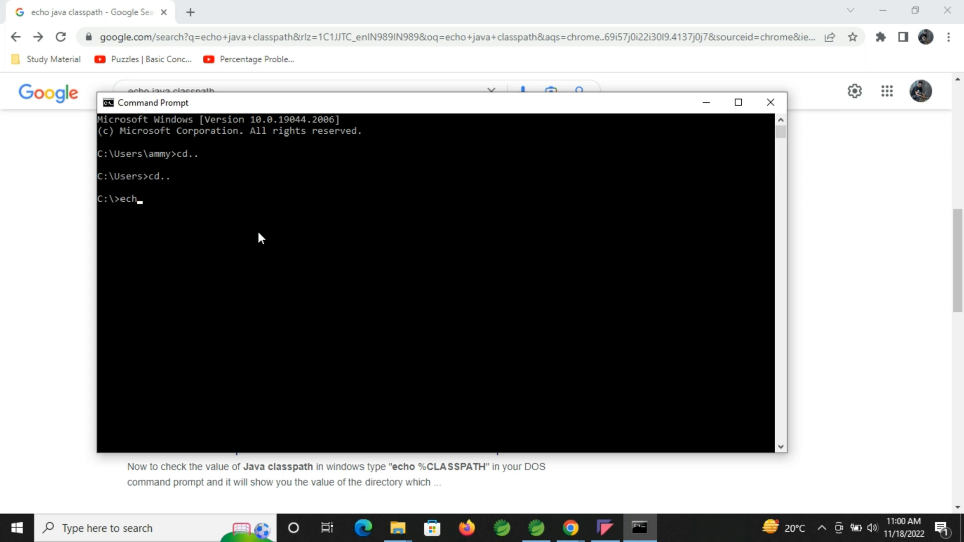
pyautogui.write('o %')
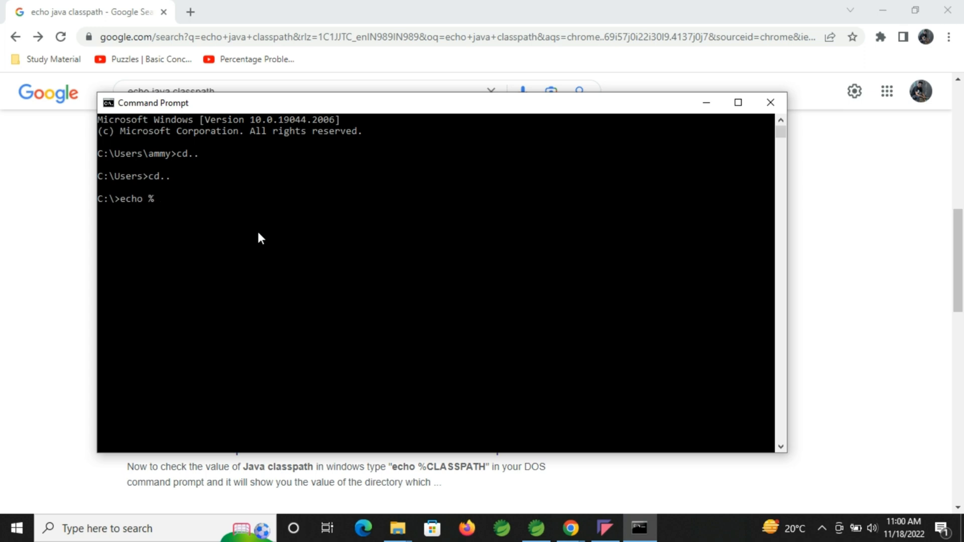
pyautogui.write('JAVA_')
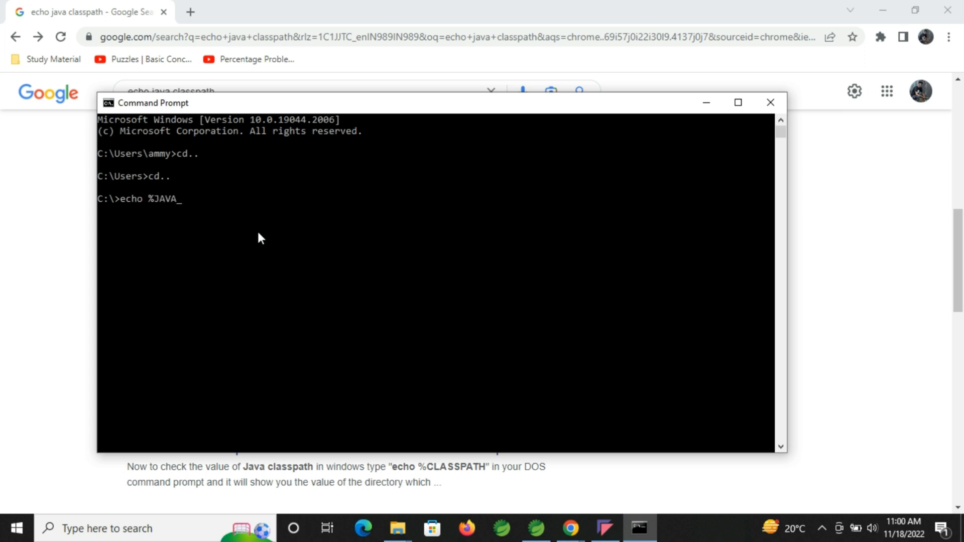
pyautogui.write('HOME')
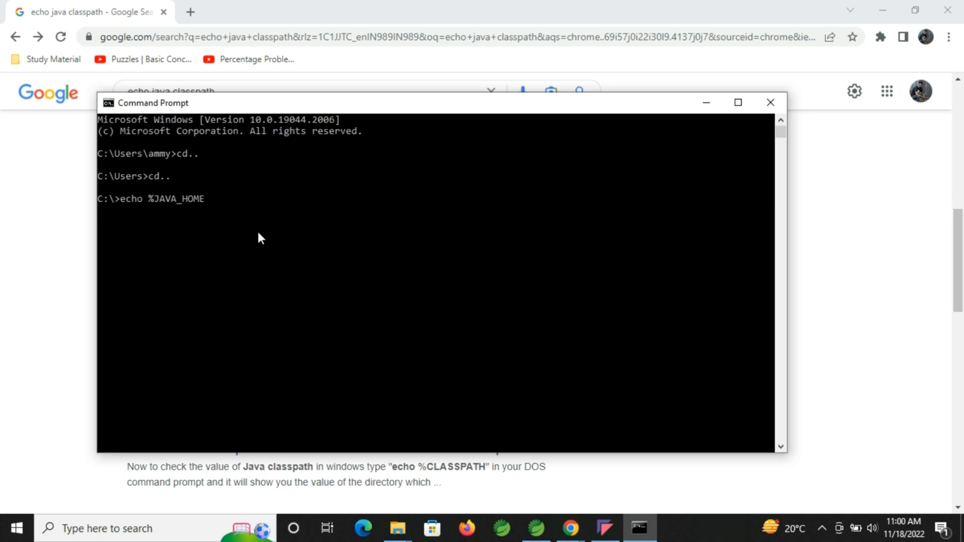
pyautogui.press('Return')
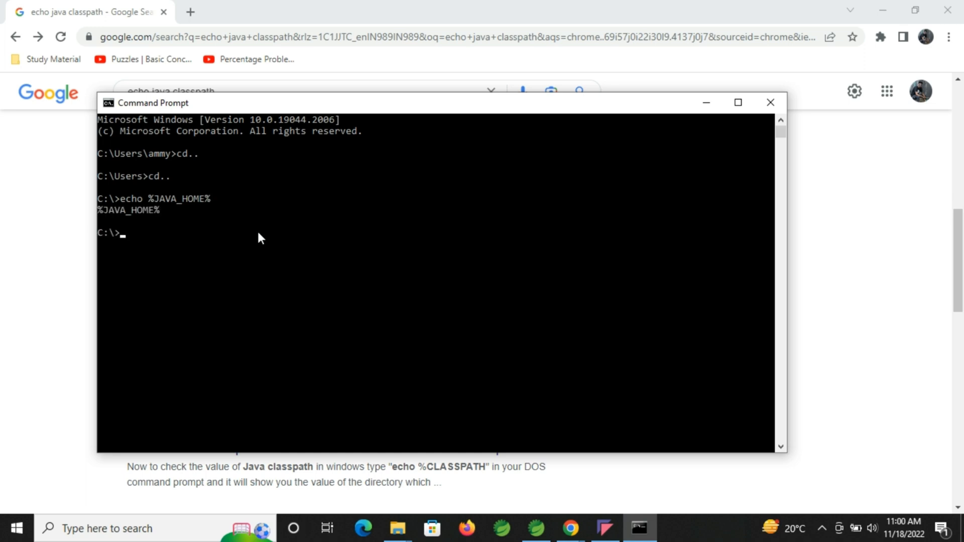
pyautogui.moveTo(190, 224)
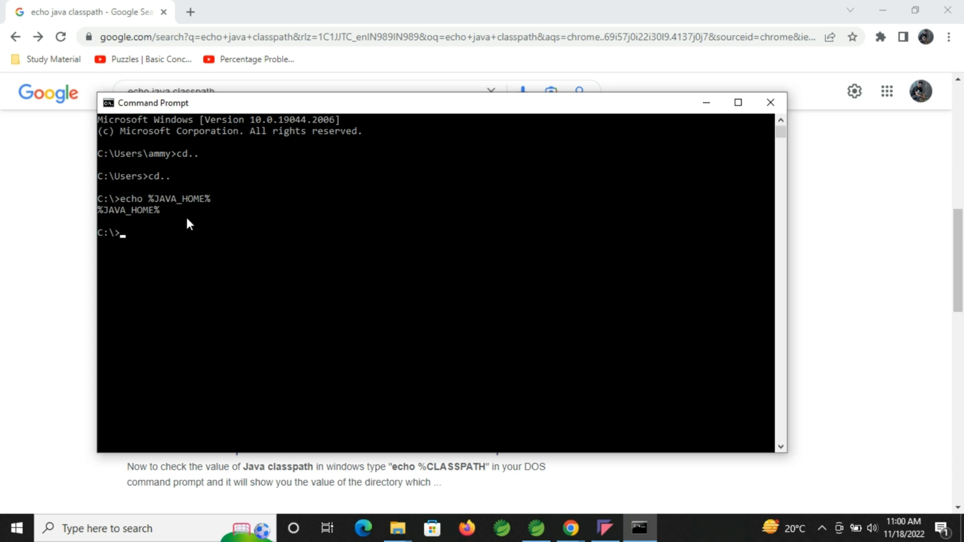
pyautogui.moveTo(175, 235)
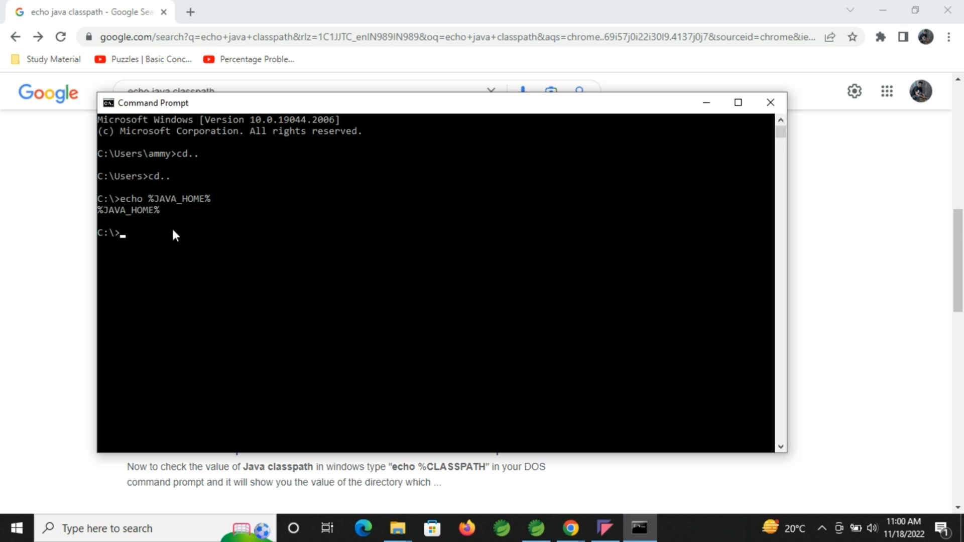
pyautogui.moveTo(197, 243)
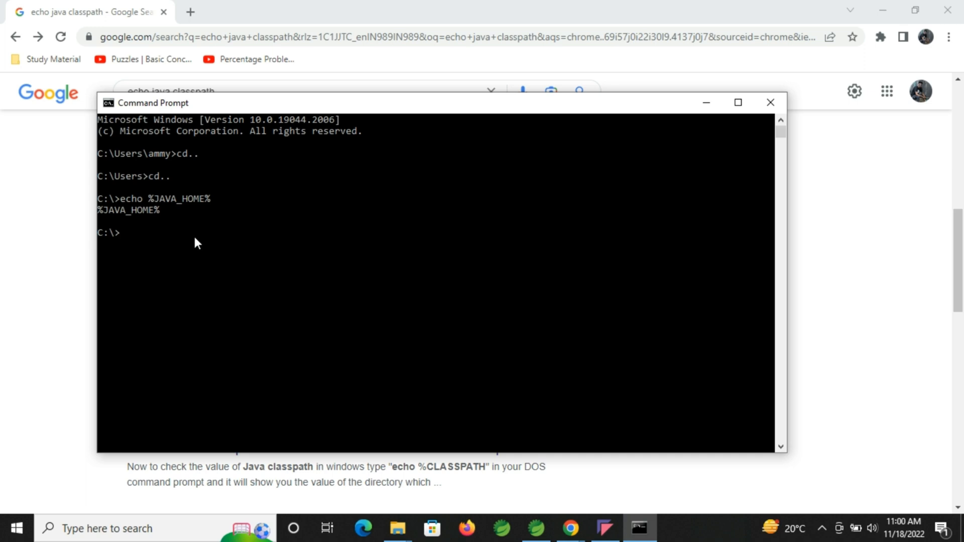
pyautogui.moveTo(215, 260)
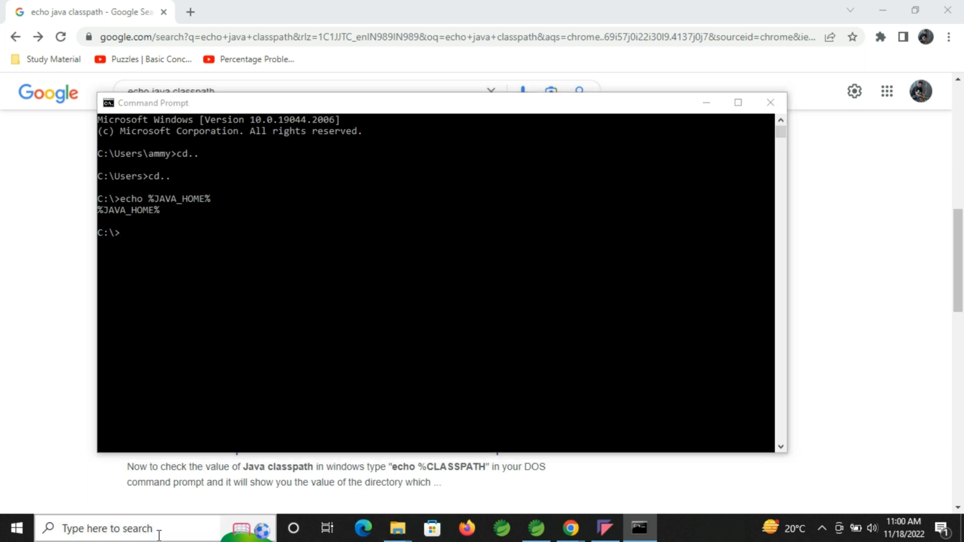
# Reach the System variables list via the 'env' search and start a New variable
pyautogui.write('en')
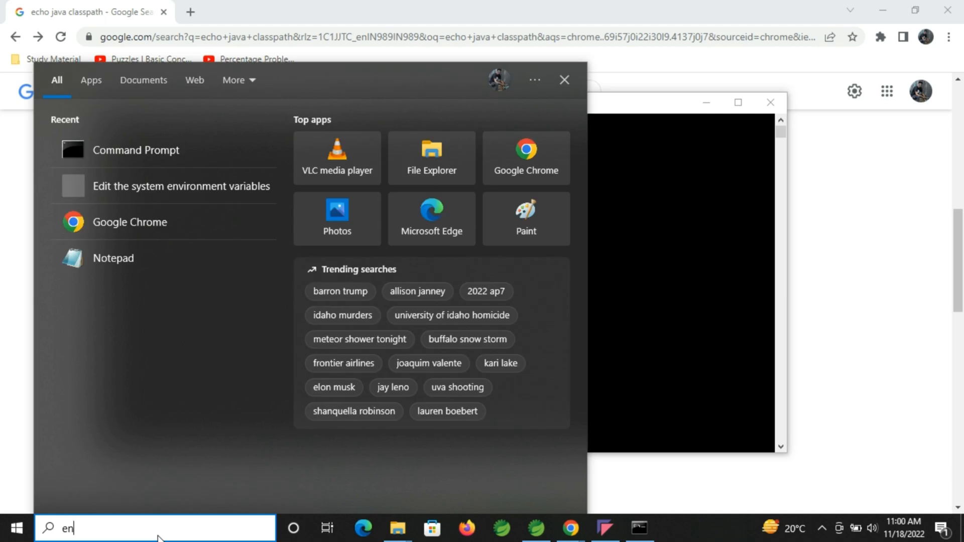
pyautogui.click(137, 150)
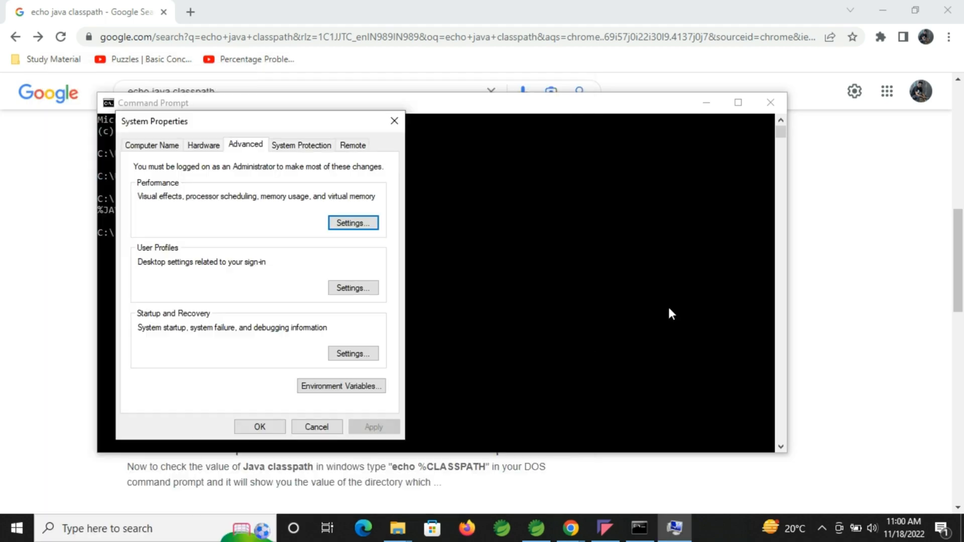
pyautogui.click(342, 386)
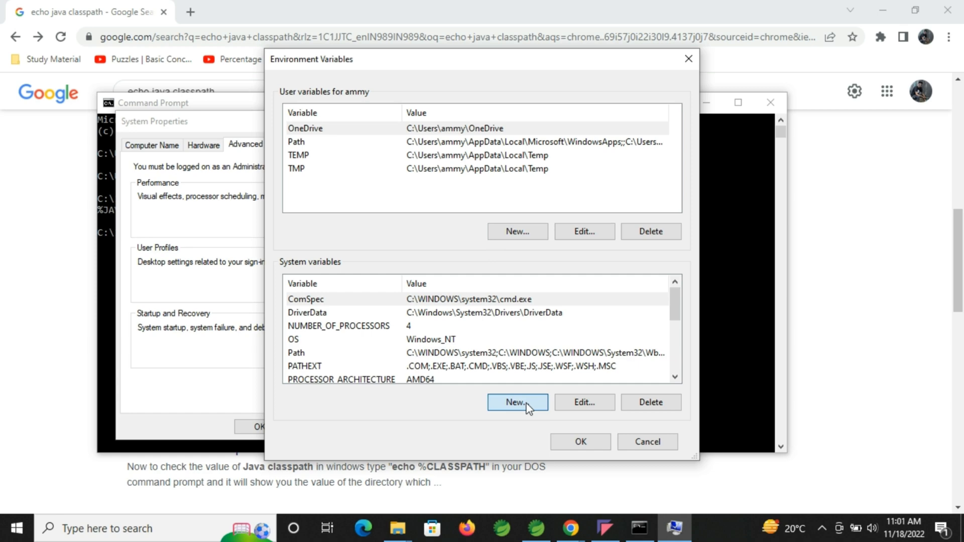
pyautogui.click(518, 402)
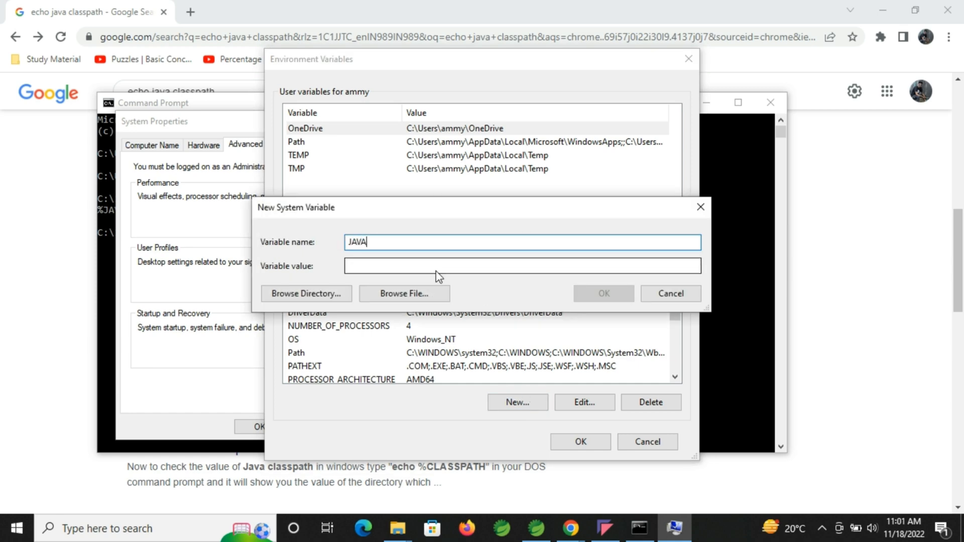
# Enter name JAVA_HOME and value C:\Program Files\Java\jdk1.8.0_341 and confirm
pyautogui.write('_HOME')
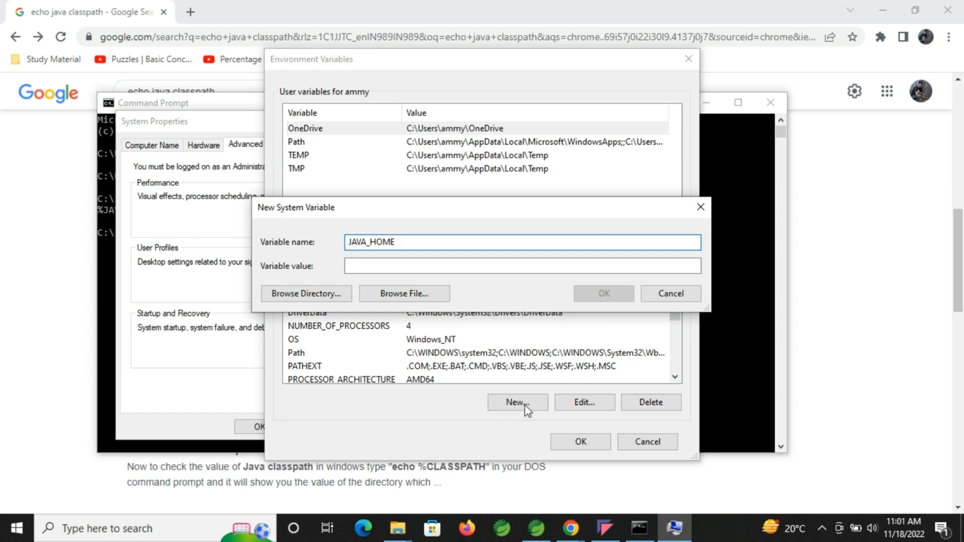
pyautogui.click(522, 266)
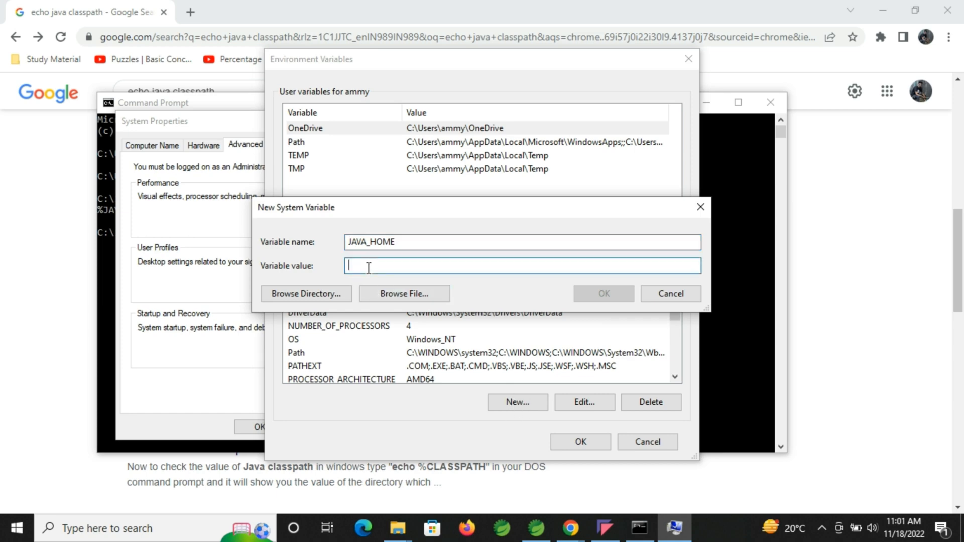
pyautogui.write('C:\\Program Files\\Java\\jdk1.8.0_341')
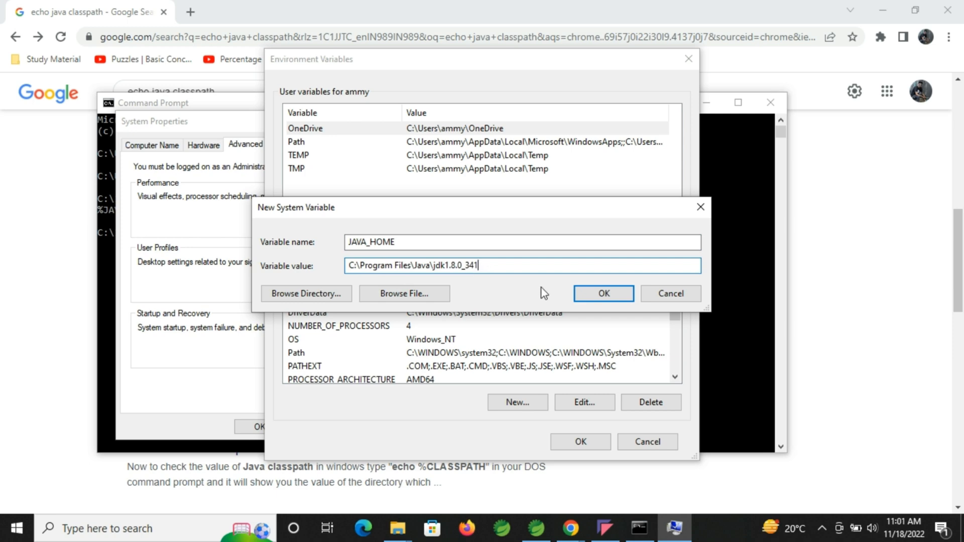
pyautogui.click(603, 294)
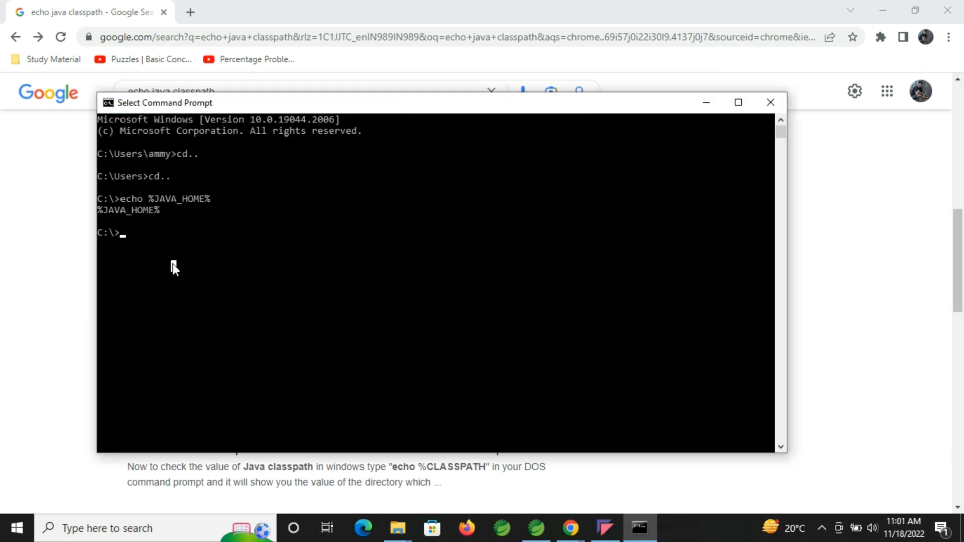
# Run echo %JAVA_HOME% in the old window, which still prints it unexpanded
pyautogui.write('%')
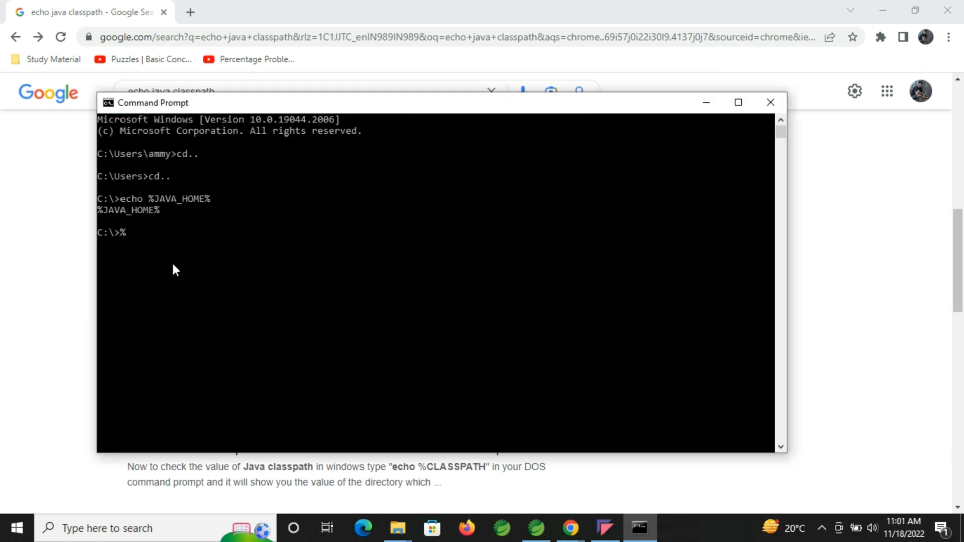
pyautogui.write('JAVA_')
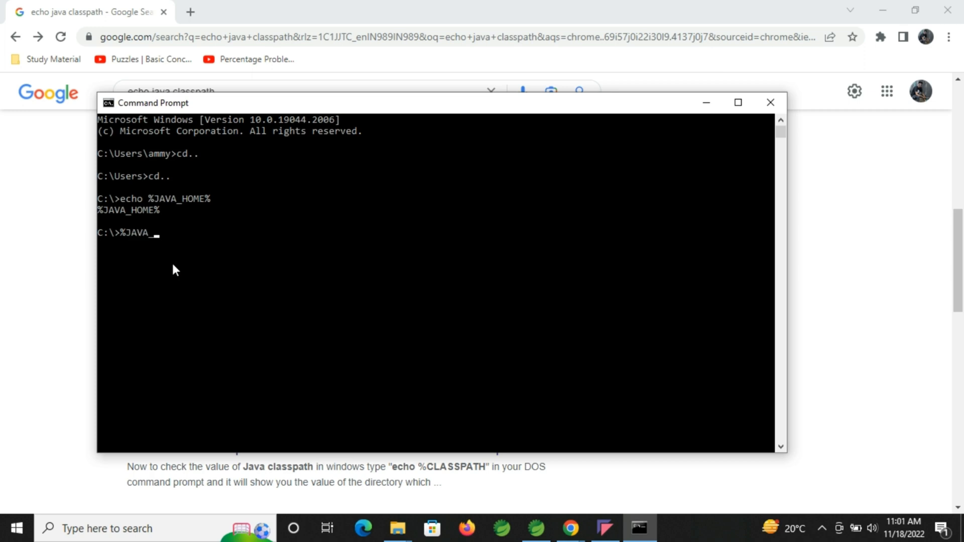
pyautogui.write('HOME%')
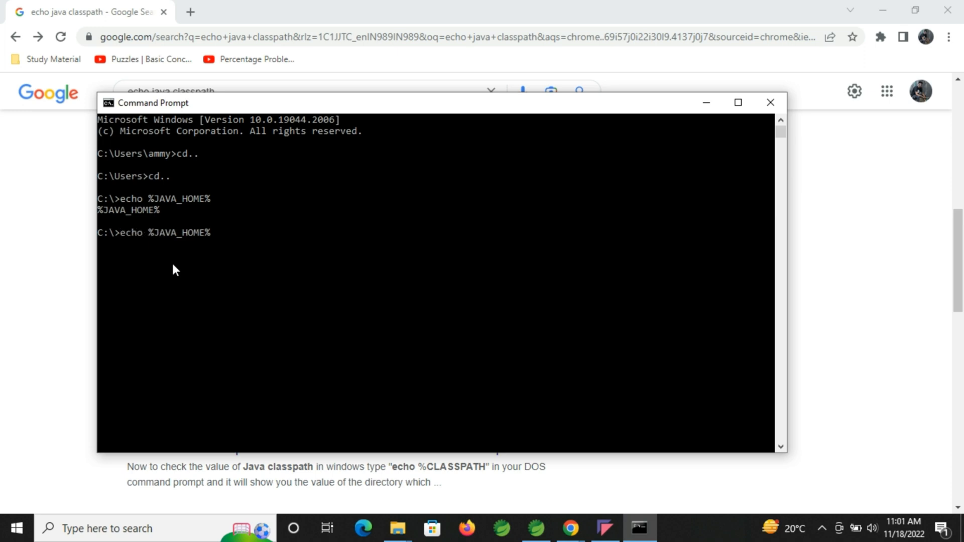
pyautogui.press('Return')
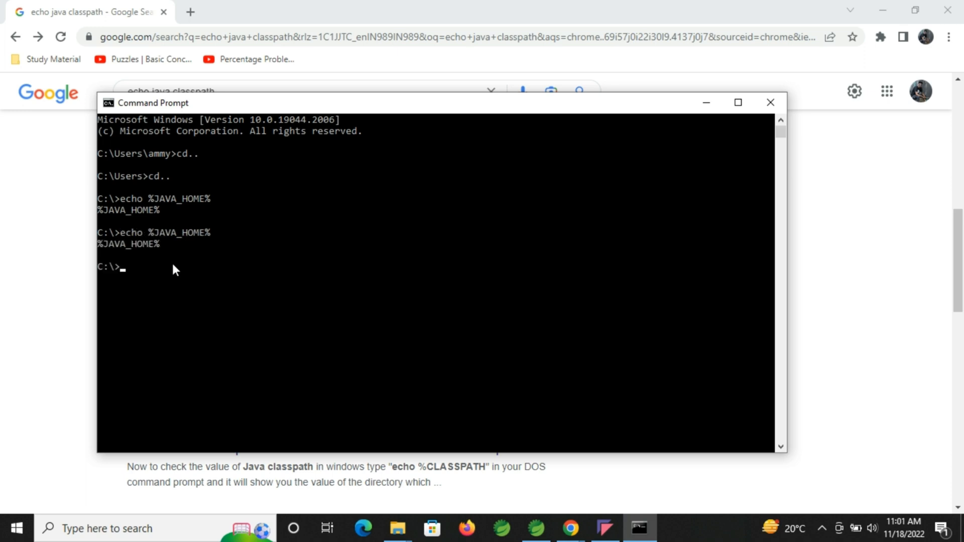
pyautogui.moveTo(710, 135)
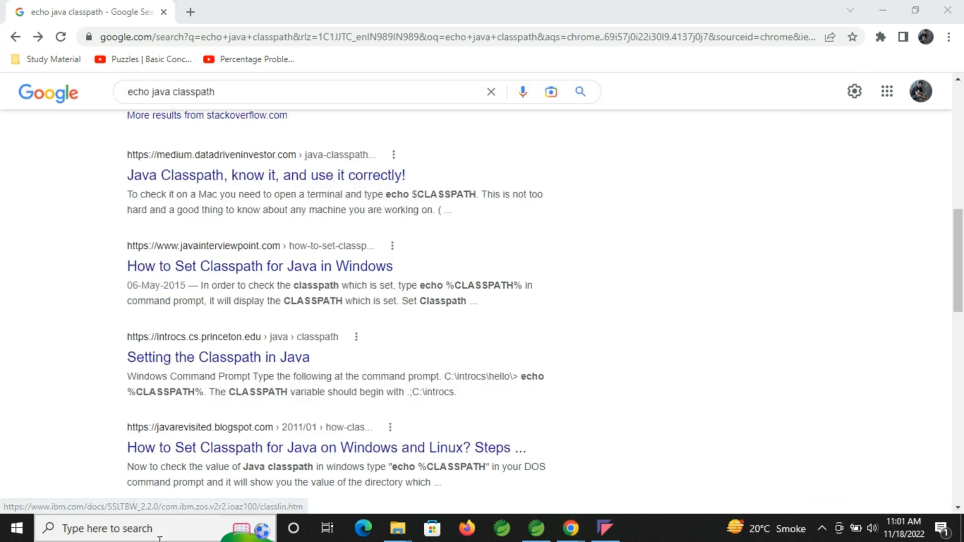
# Start a fresh Command Prompt and move up to C:\ with cd.
pyautogui.write('cmd')
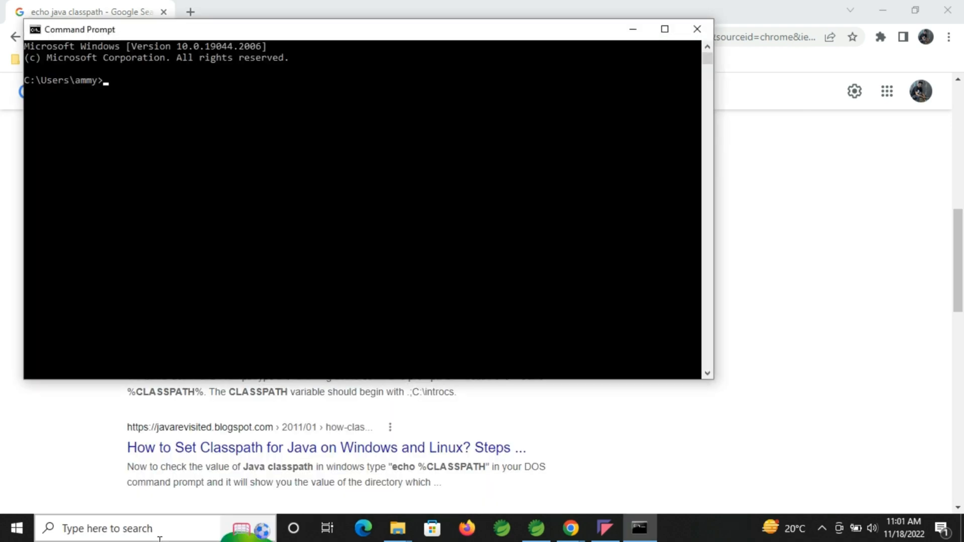
pyautogui.write('cd..')
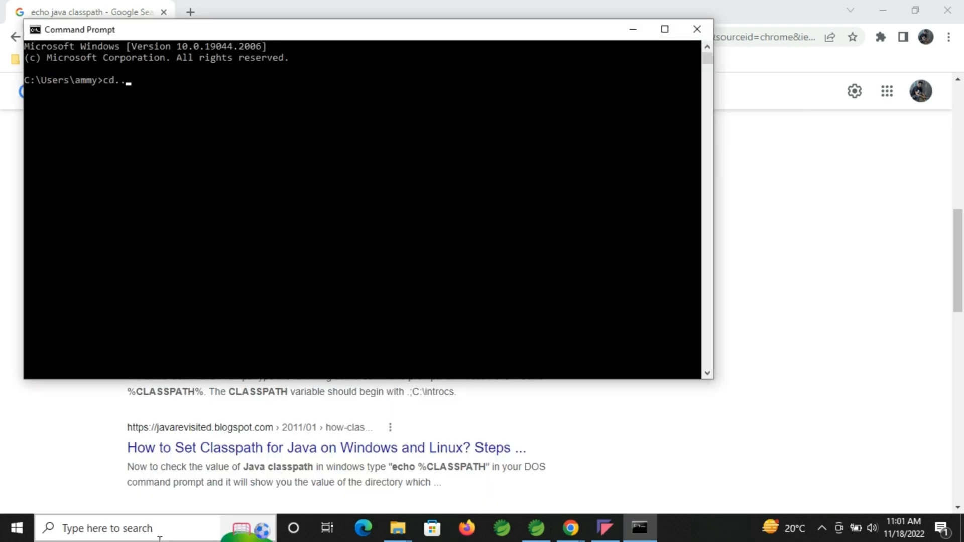
pyautogui.press('Return')
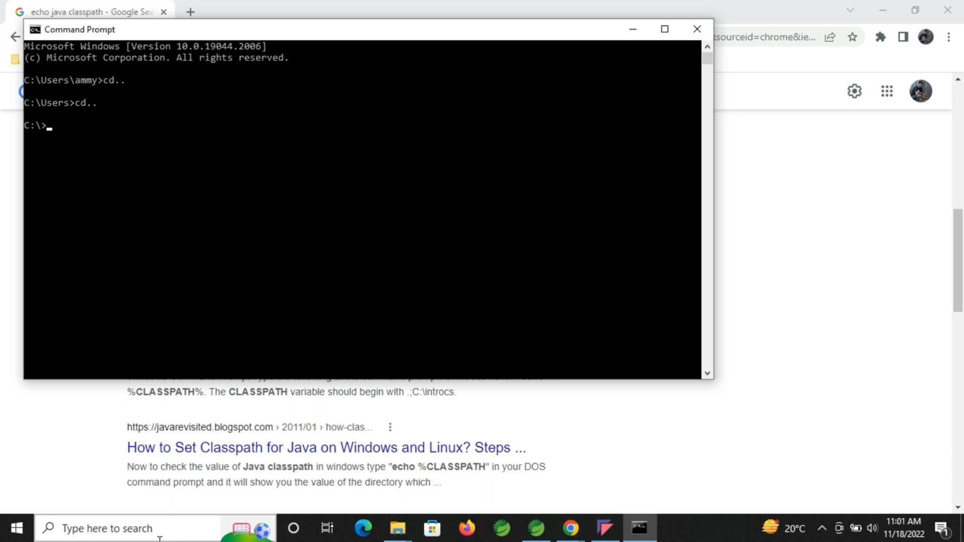
# Run echo %JAVA_HOME%, now printing C:\Program Files\Java\jdk1.8.0_341
pyautogui.write('echo')
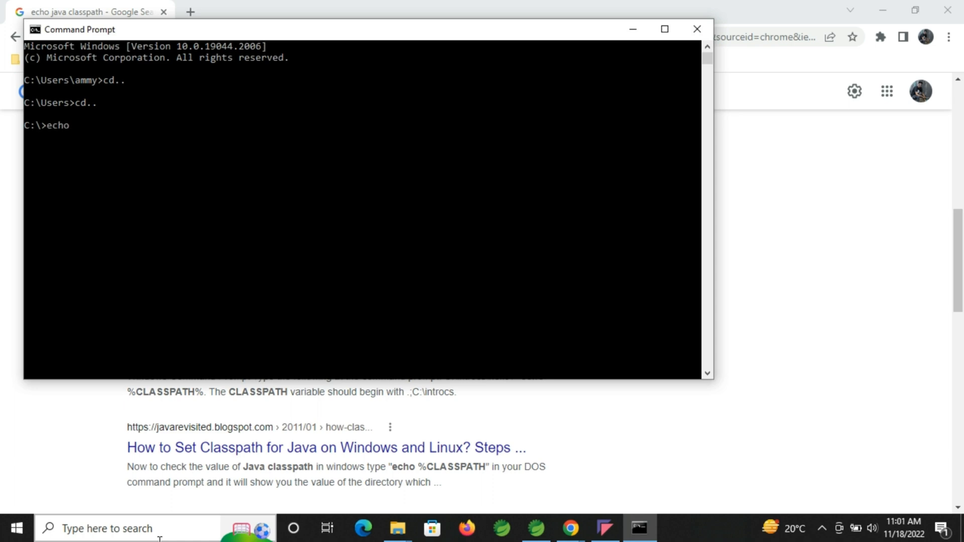
pyautogui.write('%JA')
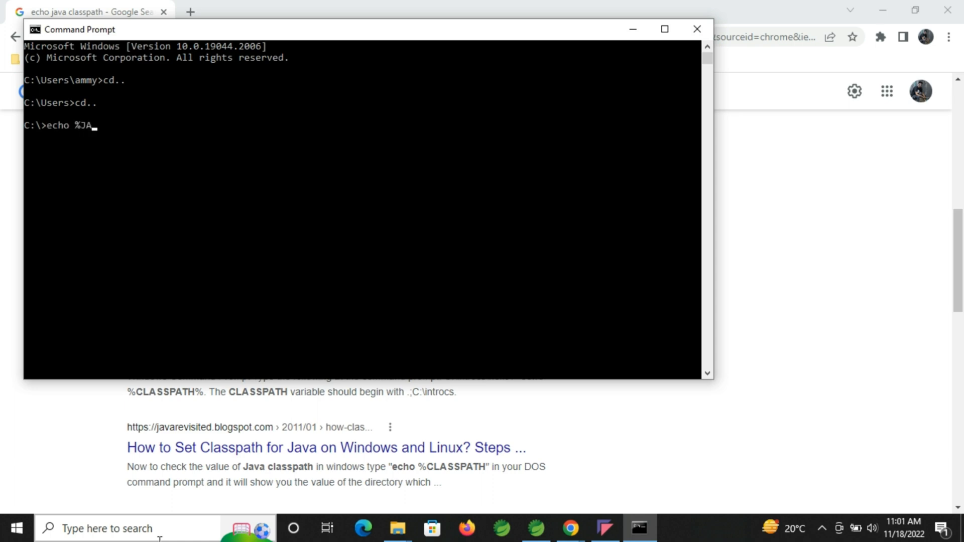
pyautogui.write('VA_HOME')
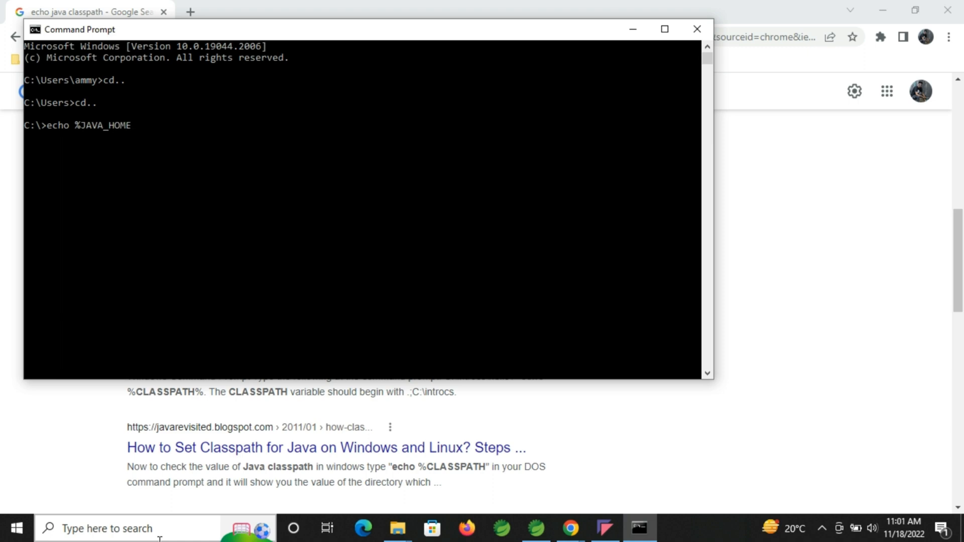
pyautogui.press('Return')
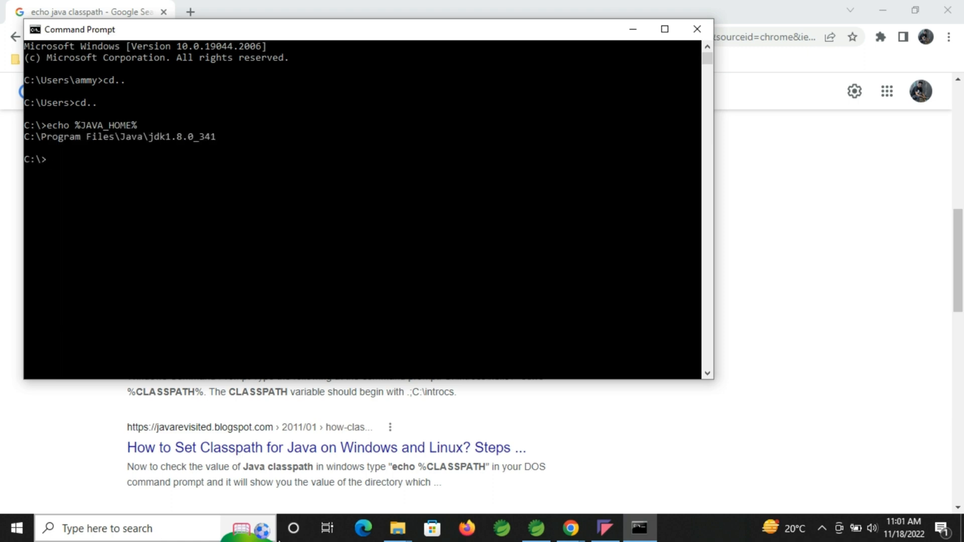
pyautogui.moveTo(96, 142)
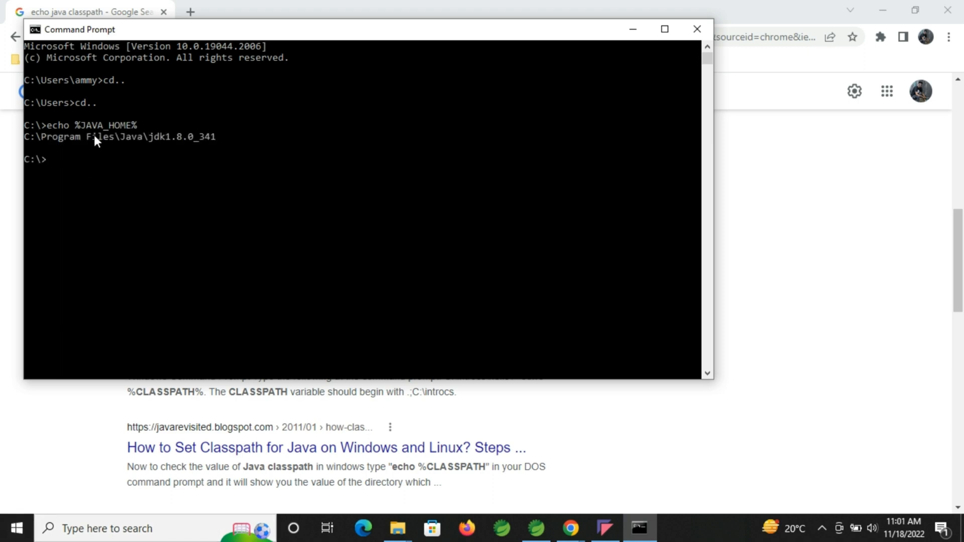
pyautogui.moveTo(258, 163)
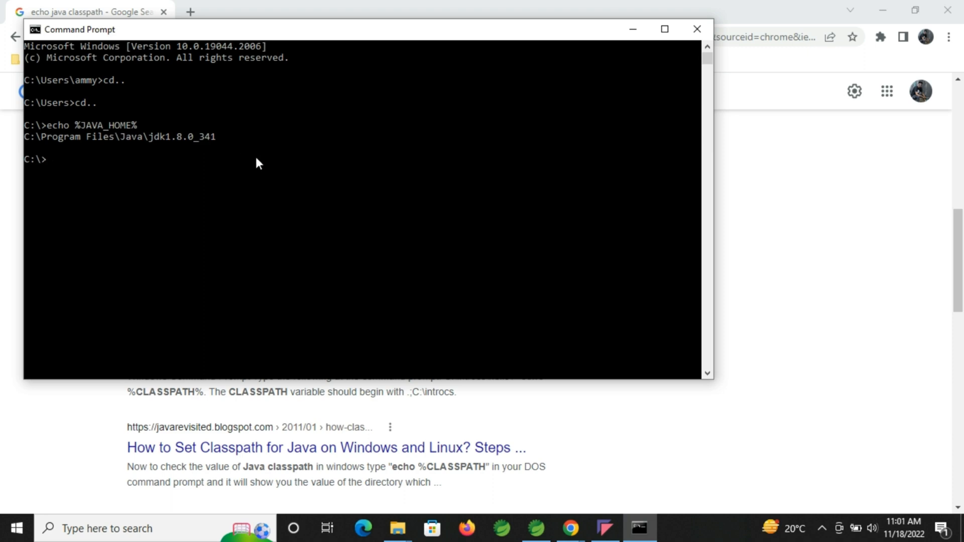
pyautogui.moveTo(111, 144)
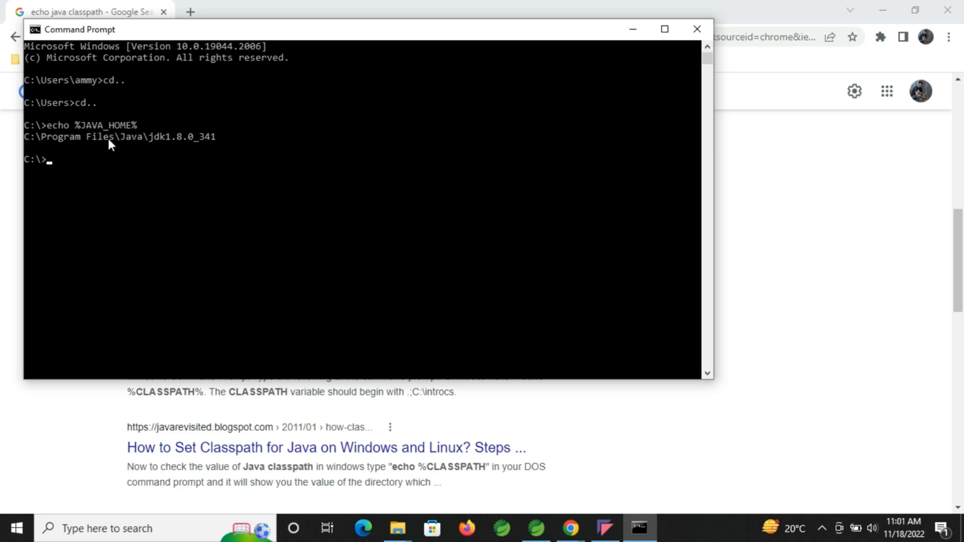
pyautogui.moveTo(170, 158)
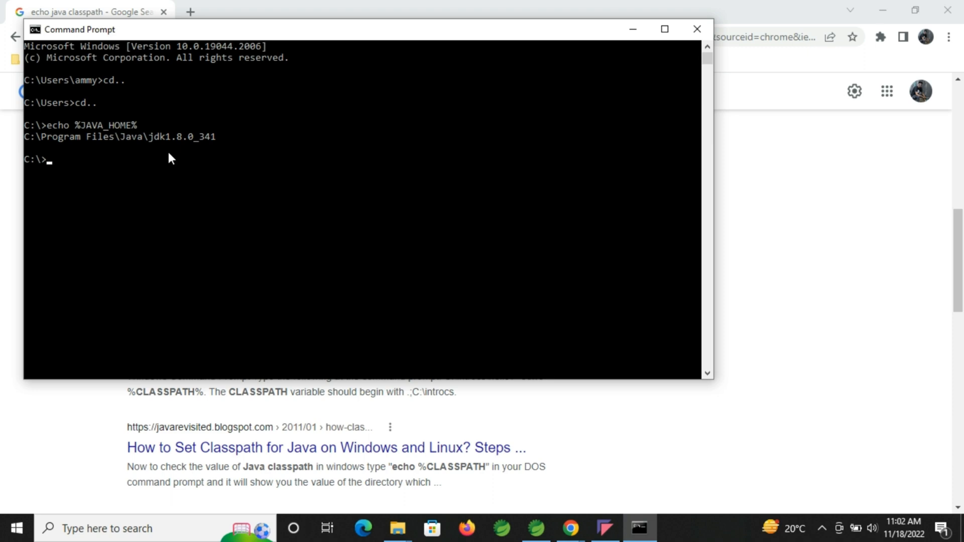